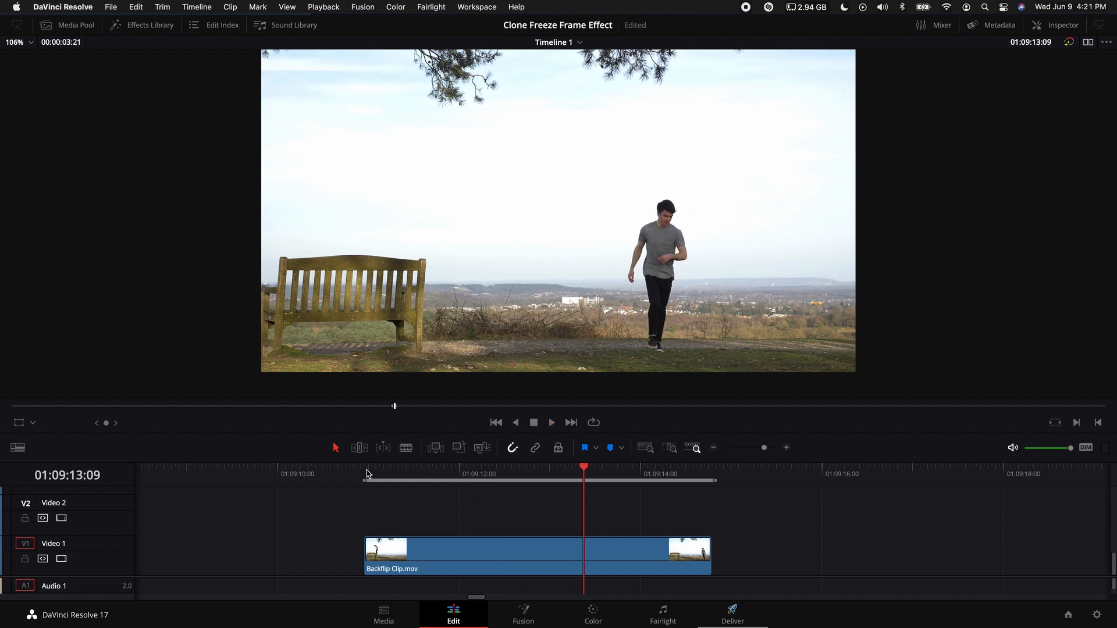
- At the jump moment, enable Retime Controls on the backflip clip for a 40% middle section
{"action": "left_click", "coordinate": [365, 474]}
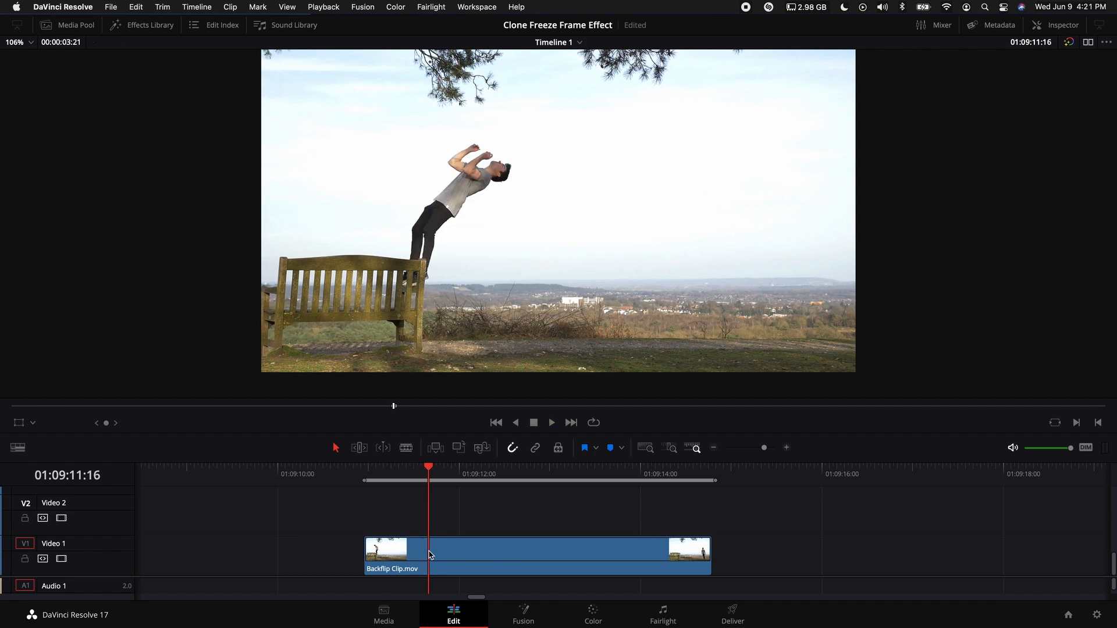
{"action": "right_click", "coordinate": [428, 555]}
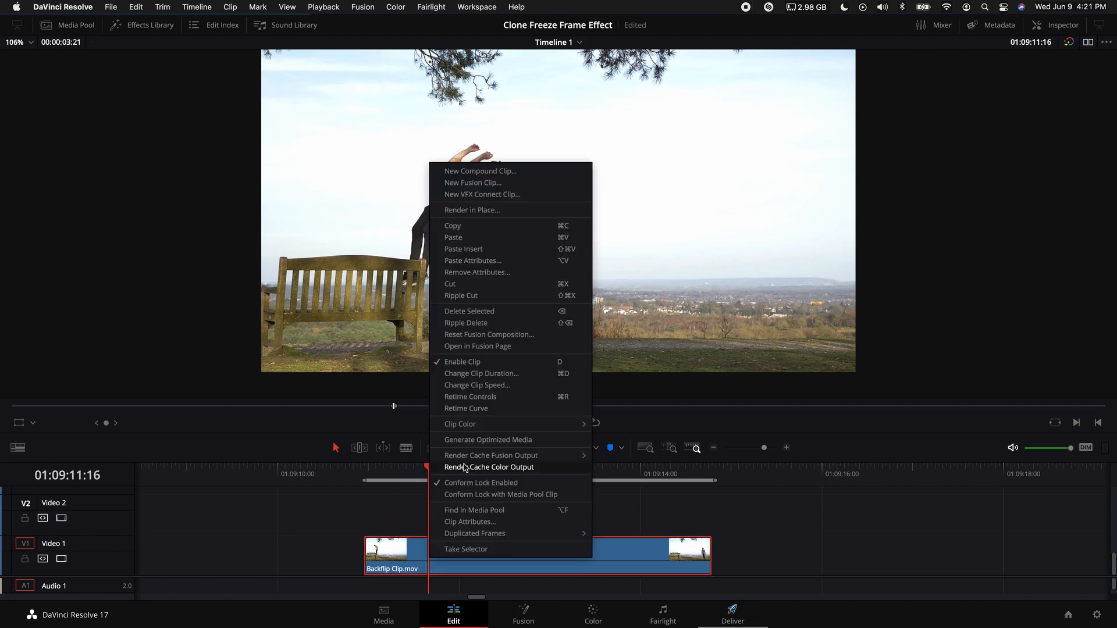
{"action": "mouse_move", "coordinate": [470, 397]}
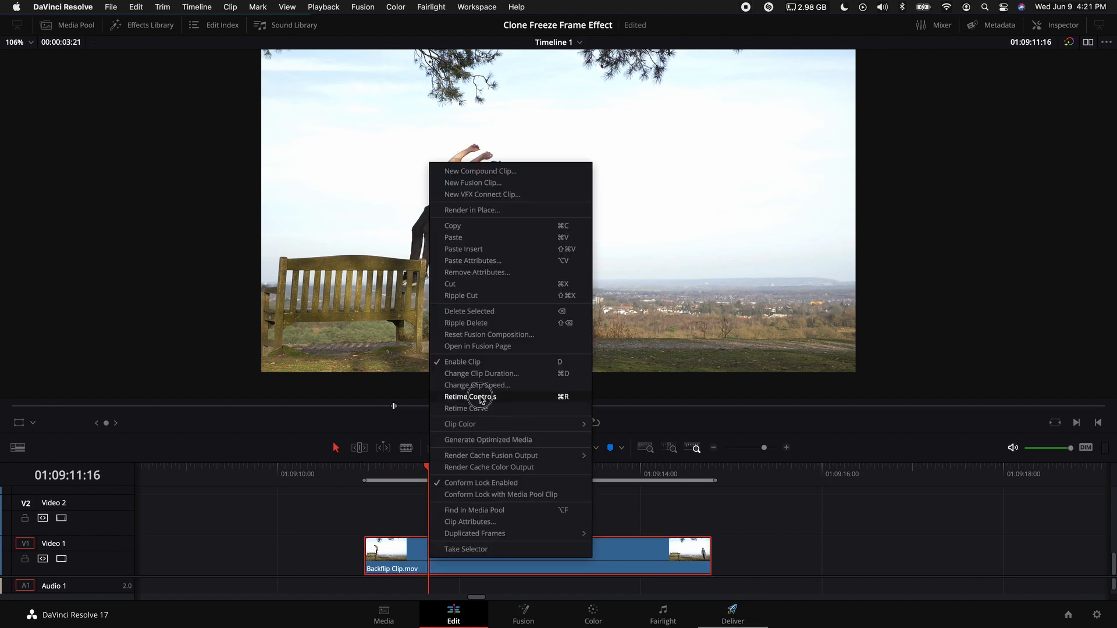
{"action": "left_click", "coordinate": [469, 397]}
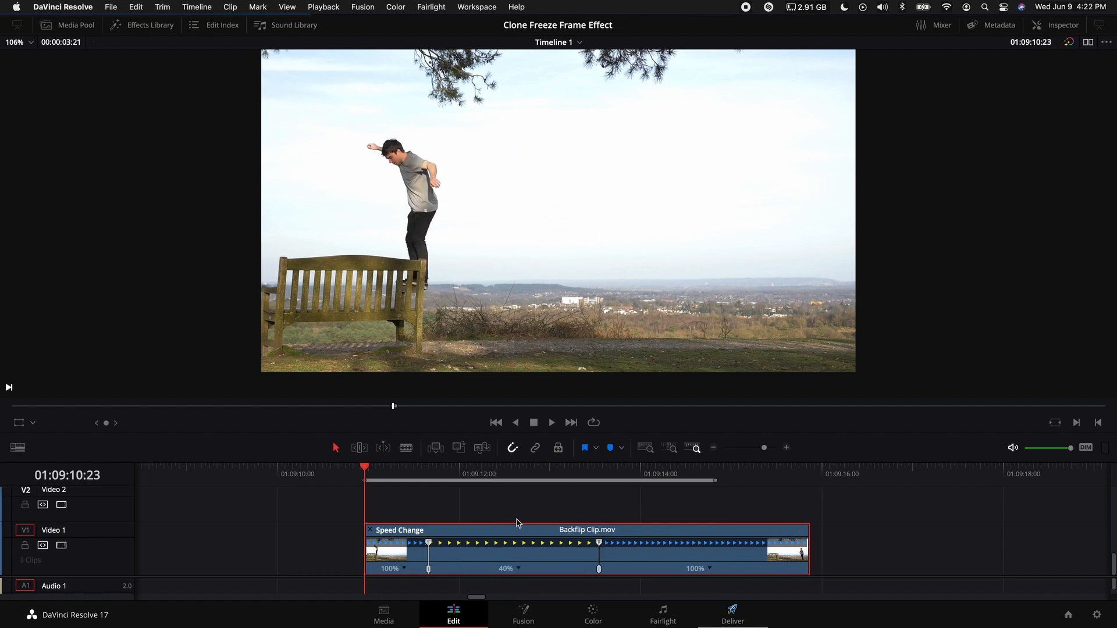
{"action": "mouse_move", "coordinate": [507, 531]}
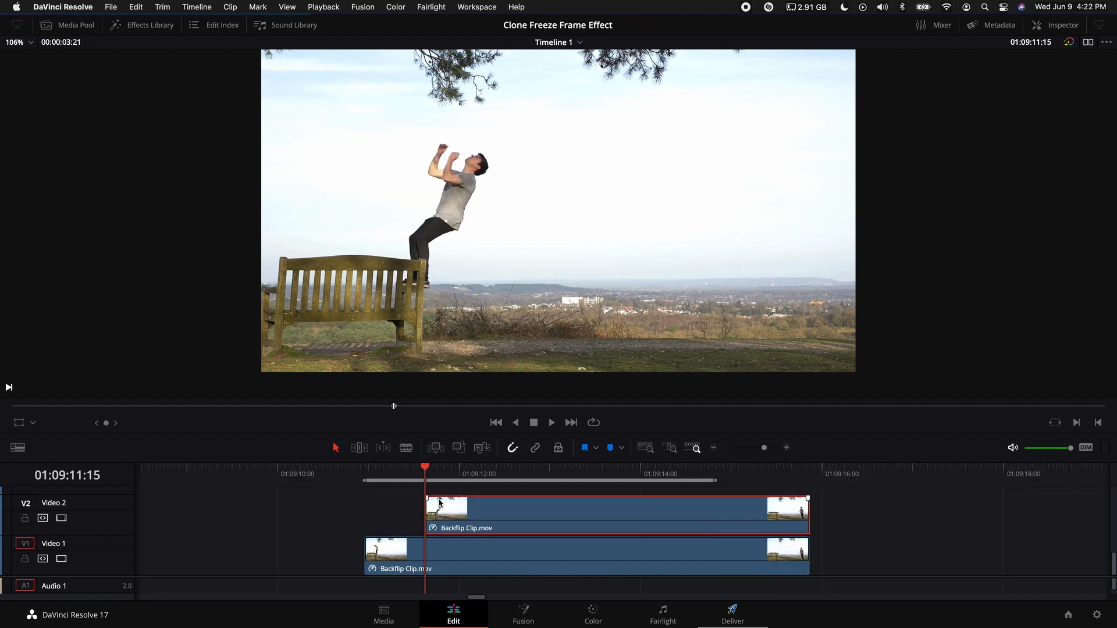
- Freeze the copied backflip clip on the jump frame and reveal its composite settings
{"action": "left_click", "coordinate": [229, 6]}
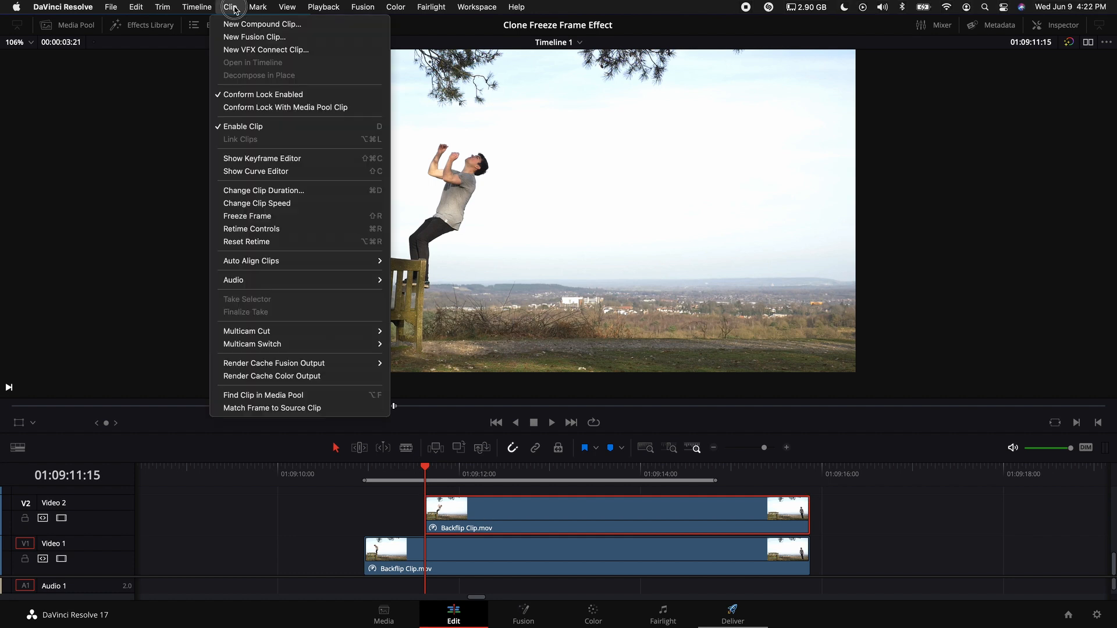
{"action": "mouse_move", "coordinate": [252, 218]}
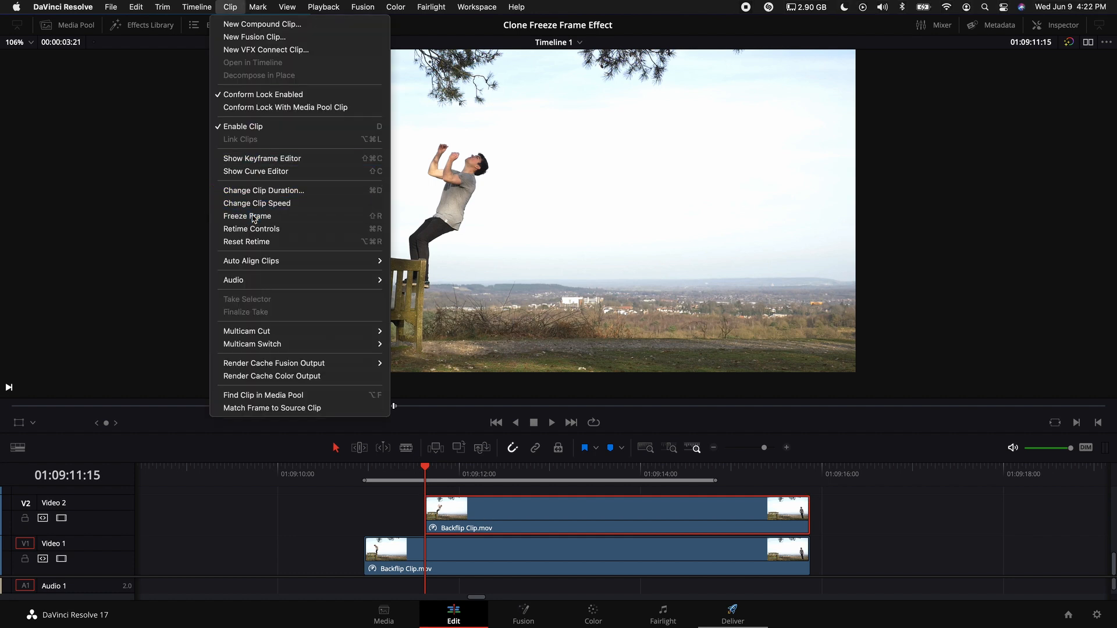
{"action": "left_click", "coordinate": [248, 216]}
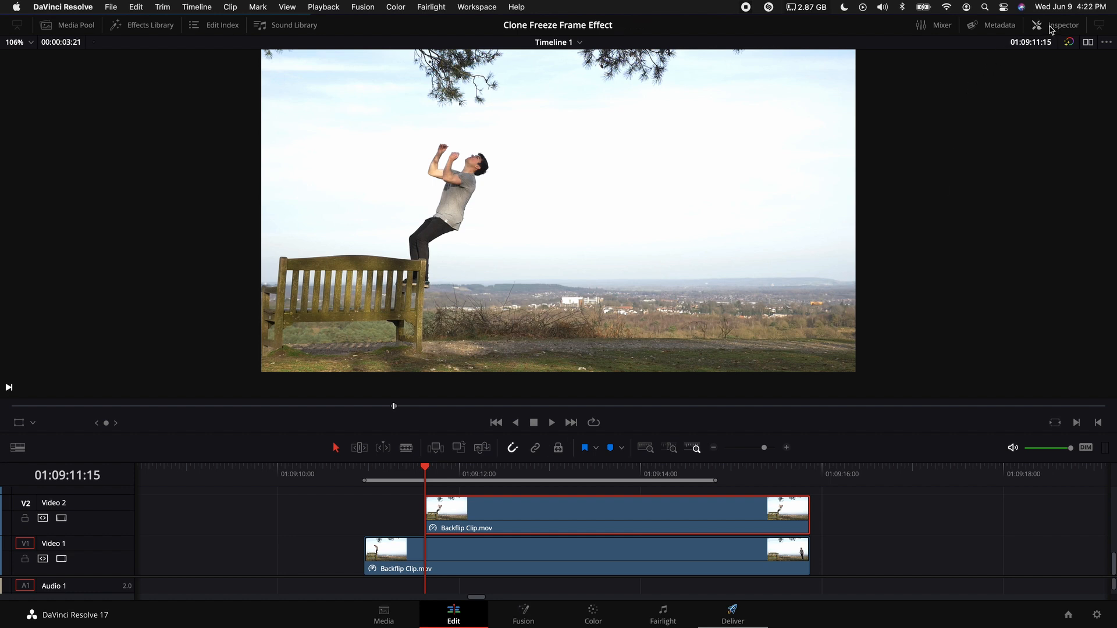
{"action": "left_click", "coordinate": [1063, 25]}
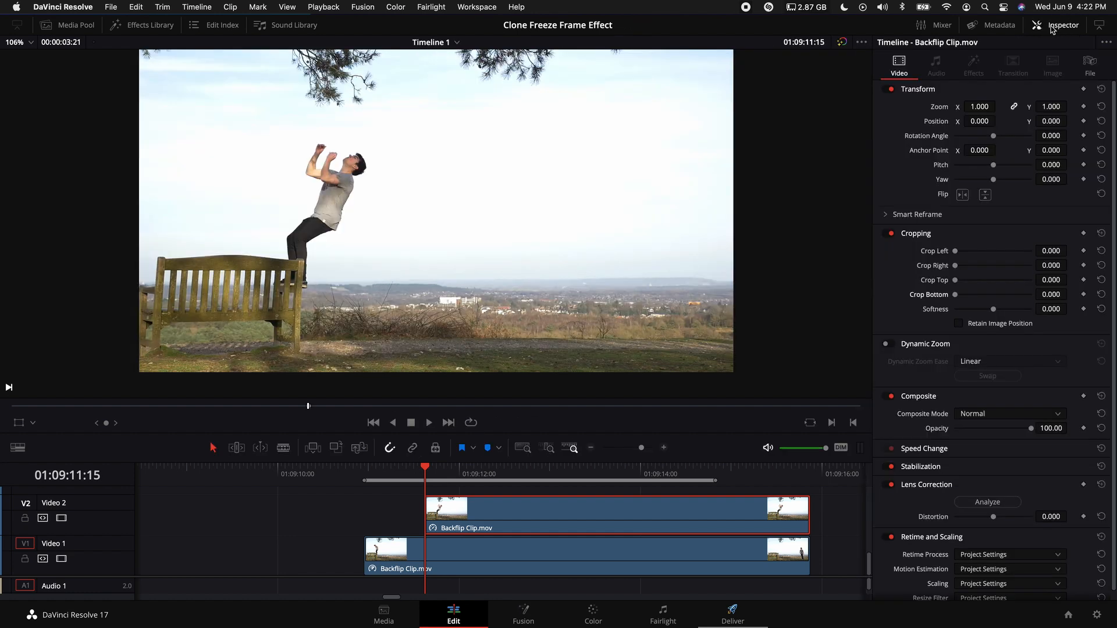
{"action": "scroll", "scroll_direction": "down", "scroll_amount": 3}
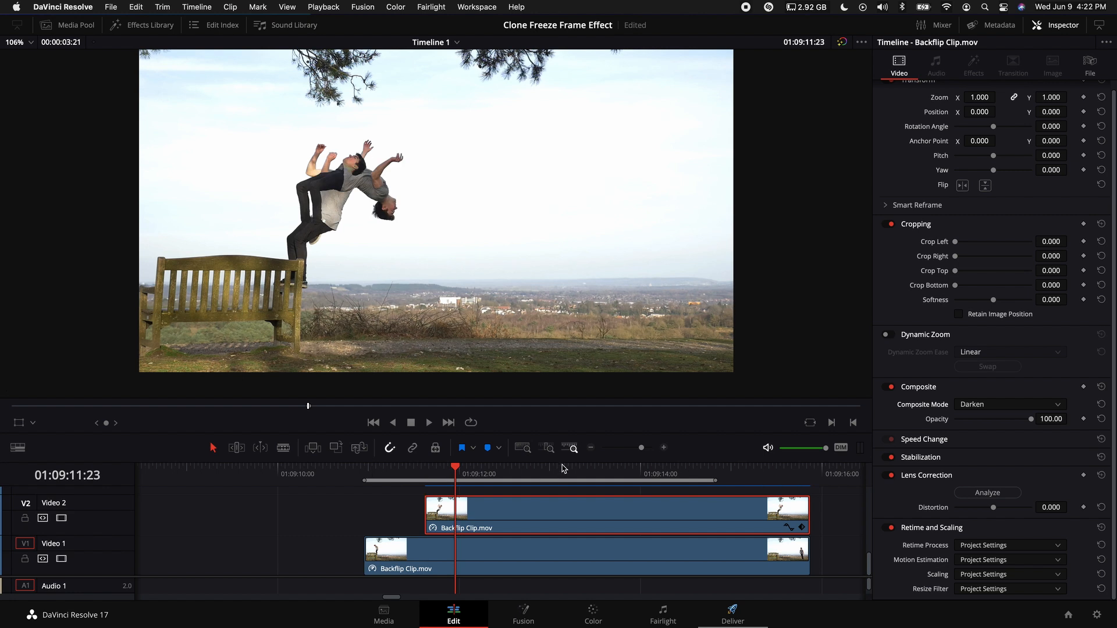
- Freeze a new backflip copy on the upside-down frame of the flip
{"action": "left_click", "coordinate": [498, 548]}
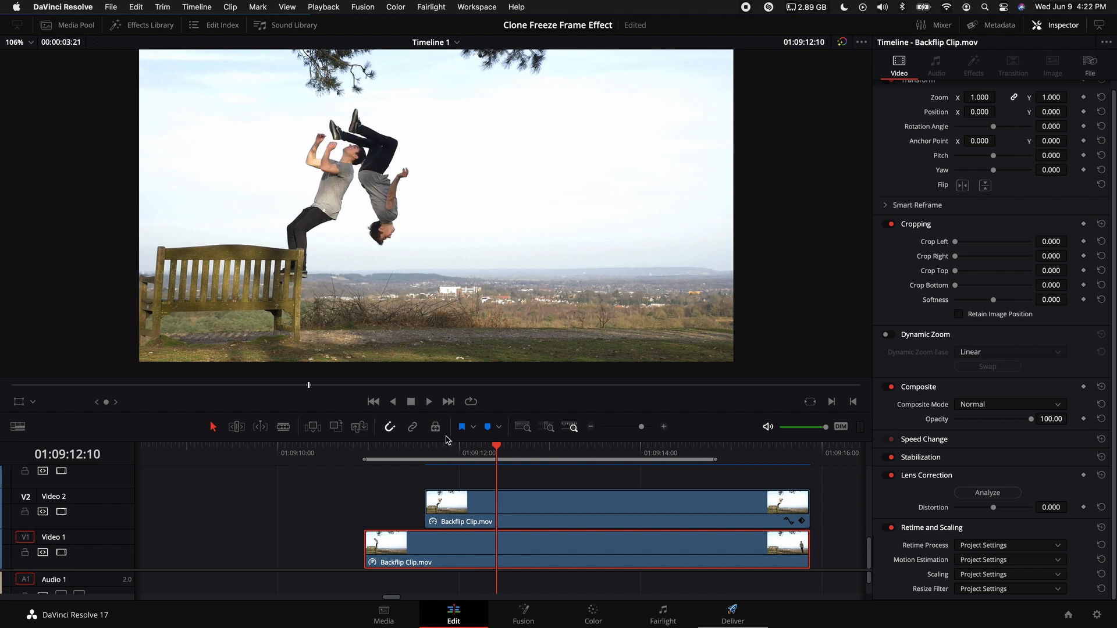
{"action": "mouse_move", "coordinate": [508, 549]}
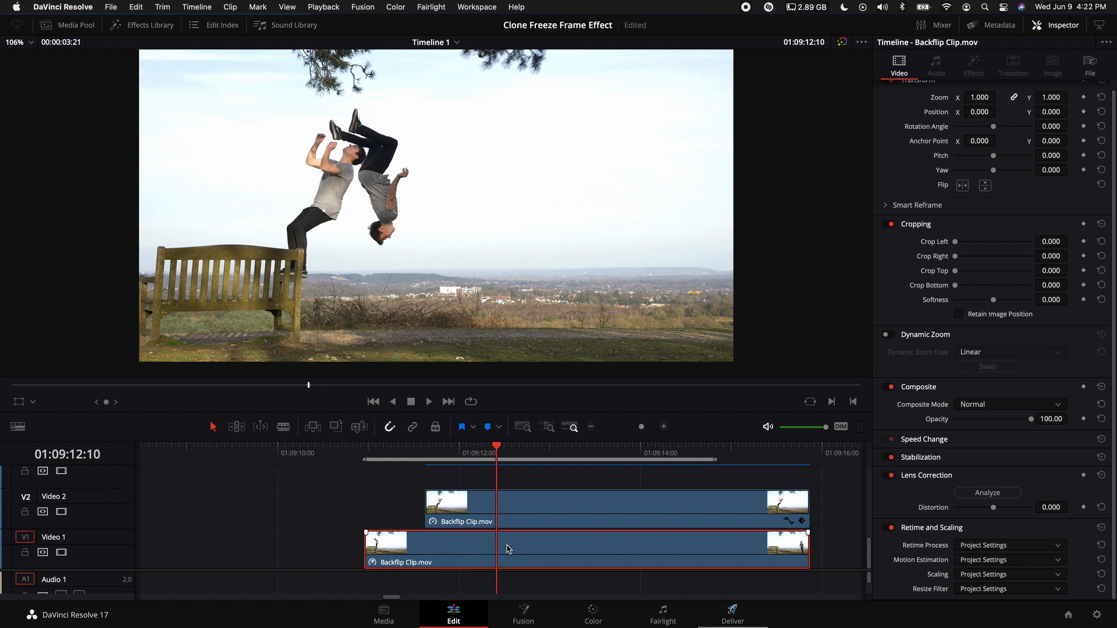
{"action": "mouse_move", "coordinate": [509, 552]}
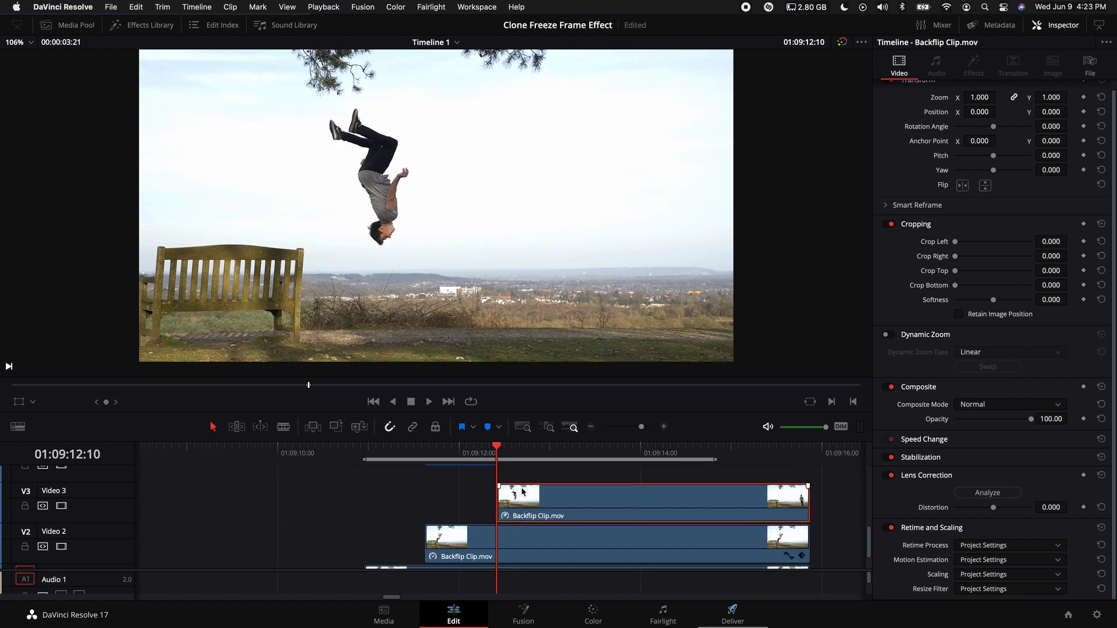
{"action": "left_click", "coordinate": [229, 7]}
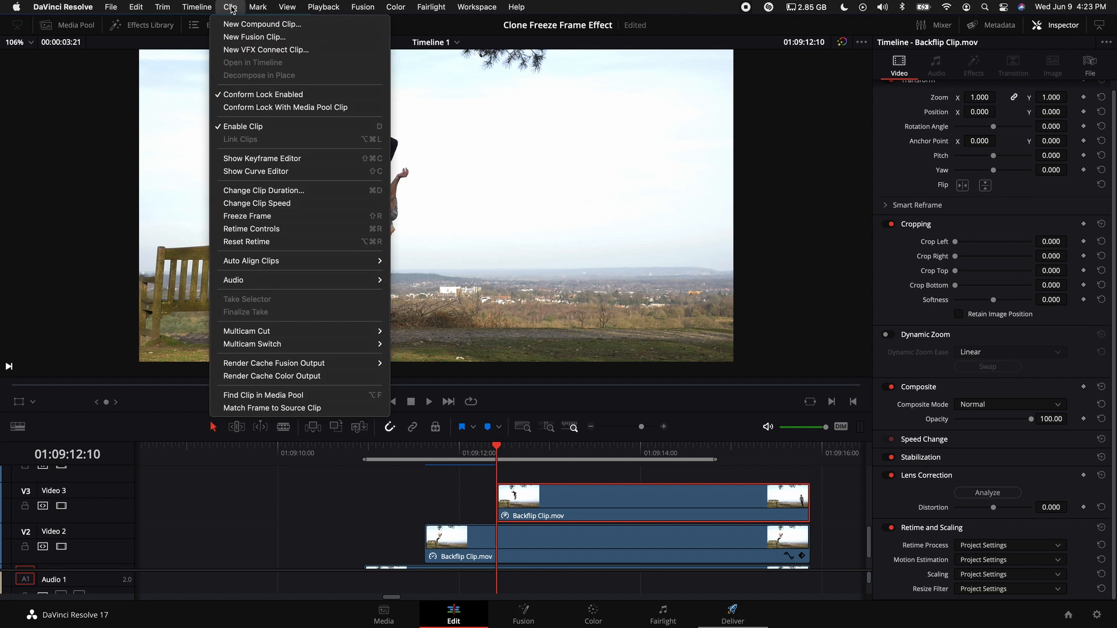
{"action": "mouse_move", "coordinate": [247, 215]}
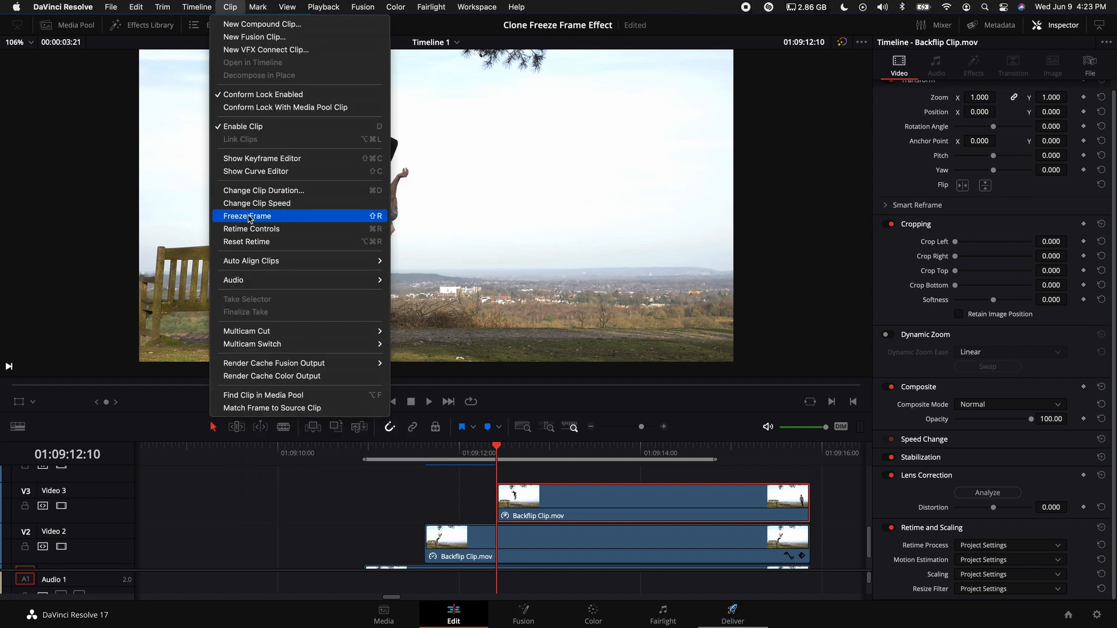
{"action": "left_click", "coordinate": [247, 216]}
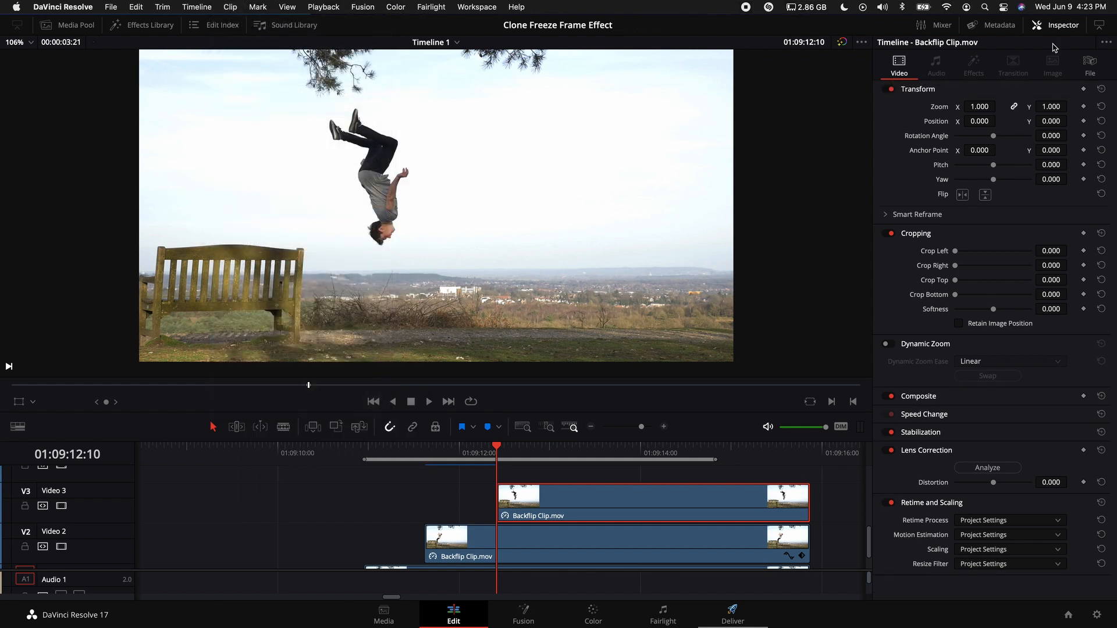
- Set the new copies' Composite Mode to Darken and close the Inspector
{"action": "left_click", "coordinate": [1009, 413]}
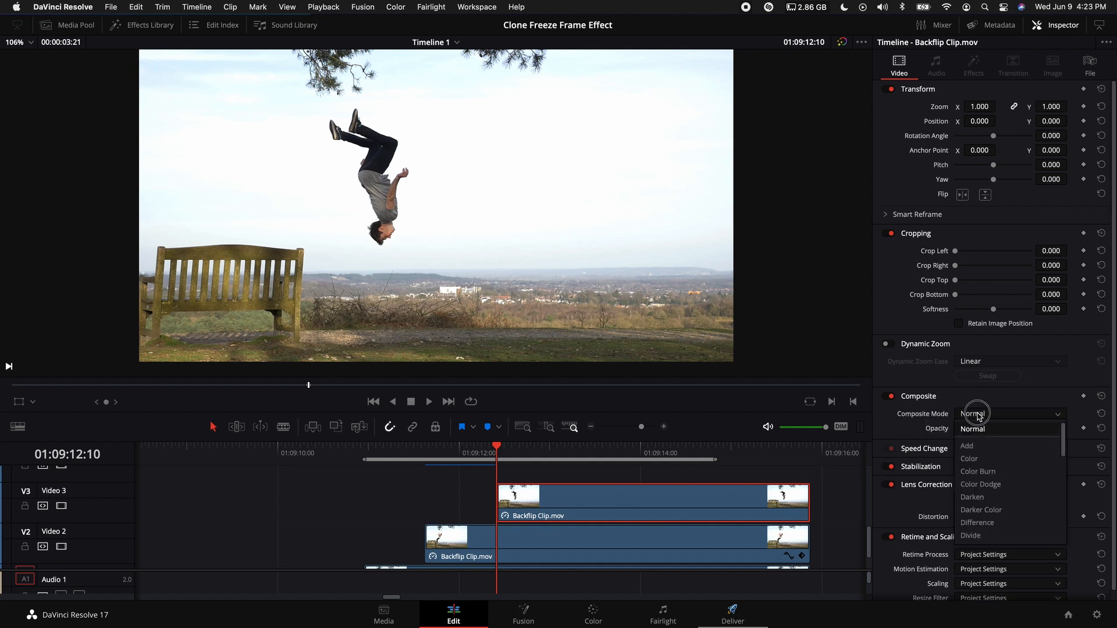
{"action": "left_click", "coordinate": [972, 497]}
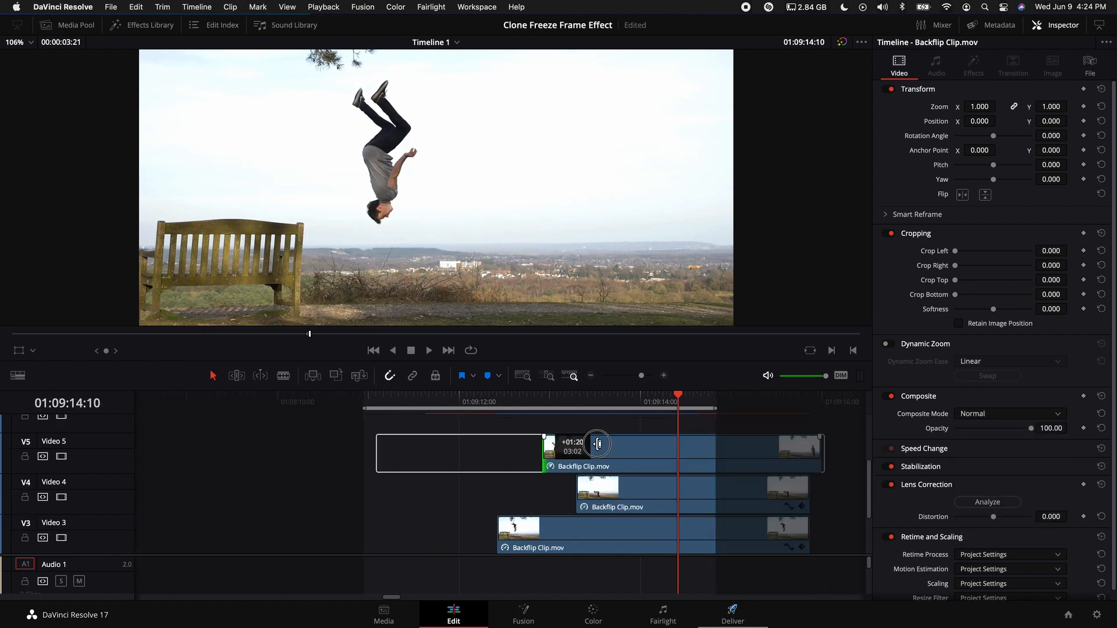
{"action": "left_click", "coordinate": [1008, 413]}
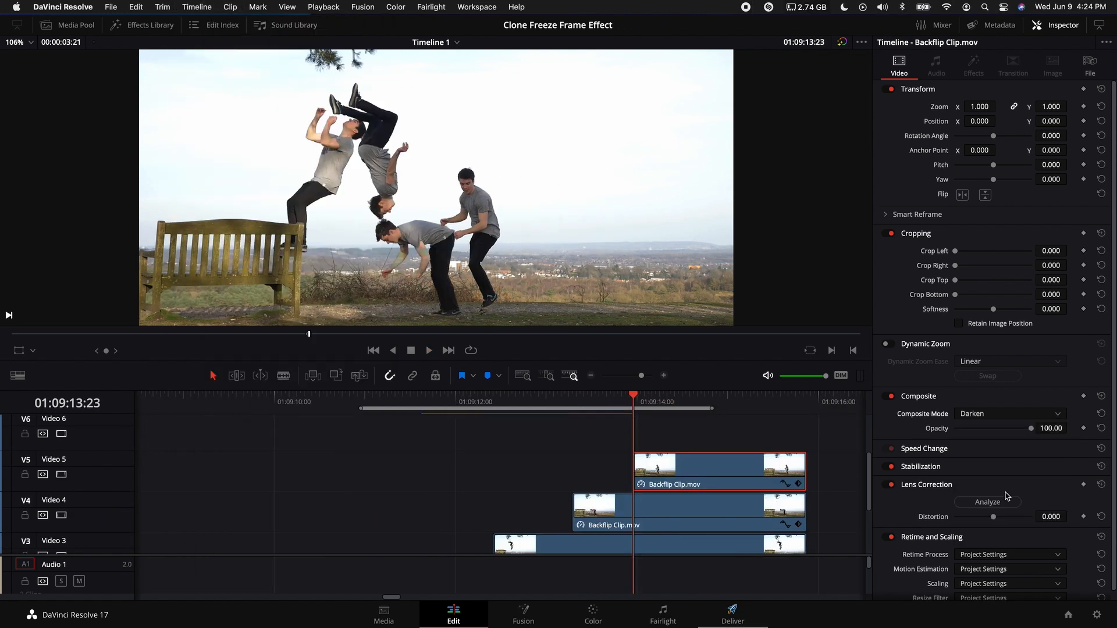
{"action": "left_click", "coordinate": [1062, 25]}
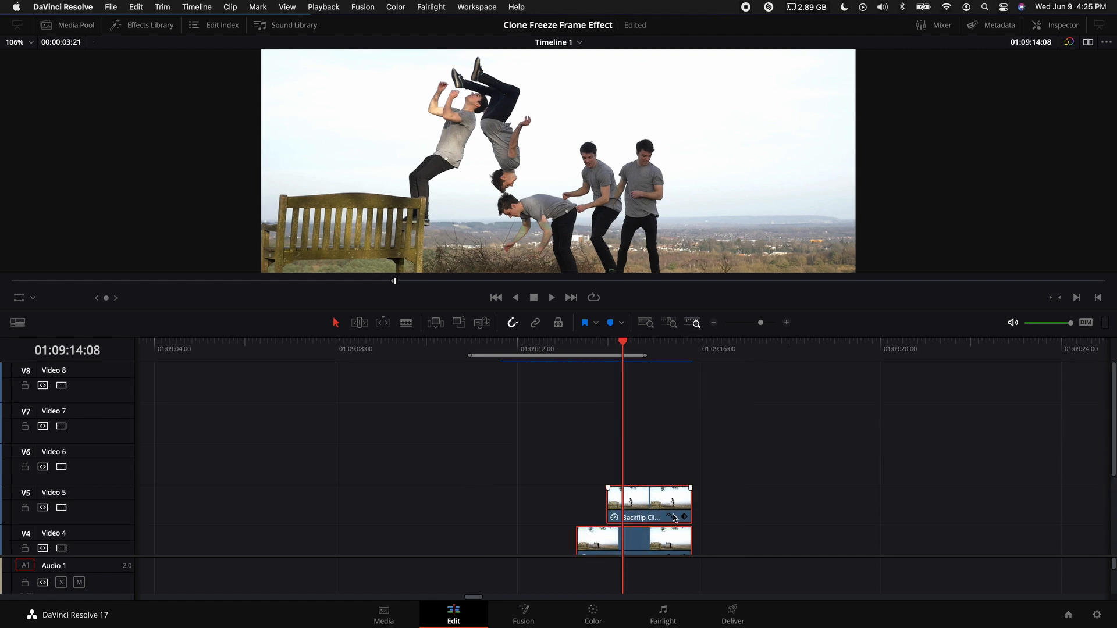
- Select the trimmed clouds timelapse on Video 2 together with the original backflip clip
{"action": "scroll", "scroll_direction": "down", "scroll_amount": 3}
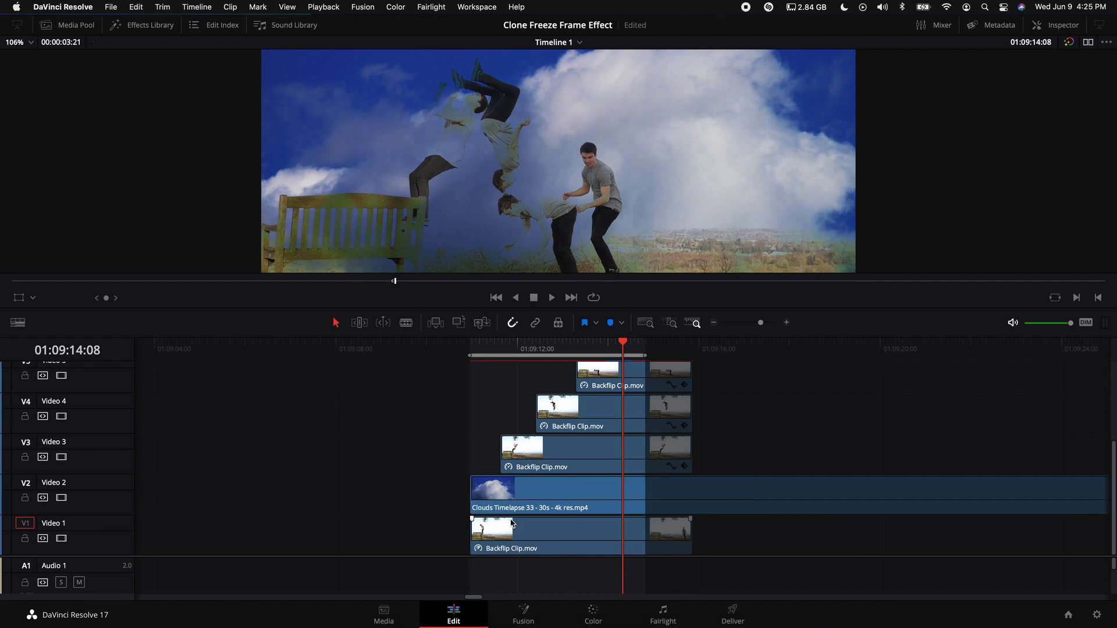
{"action": "mouse_move", "coordinate": [564, 523]}
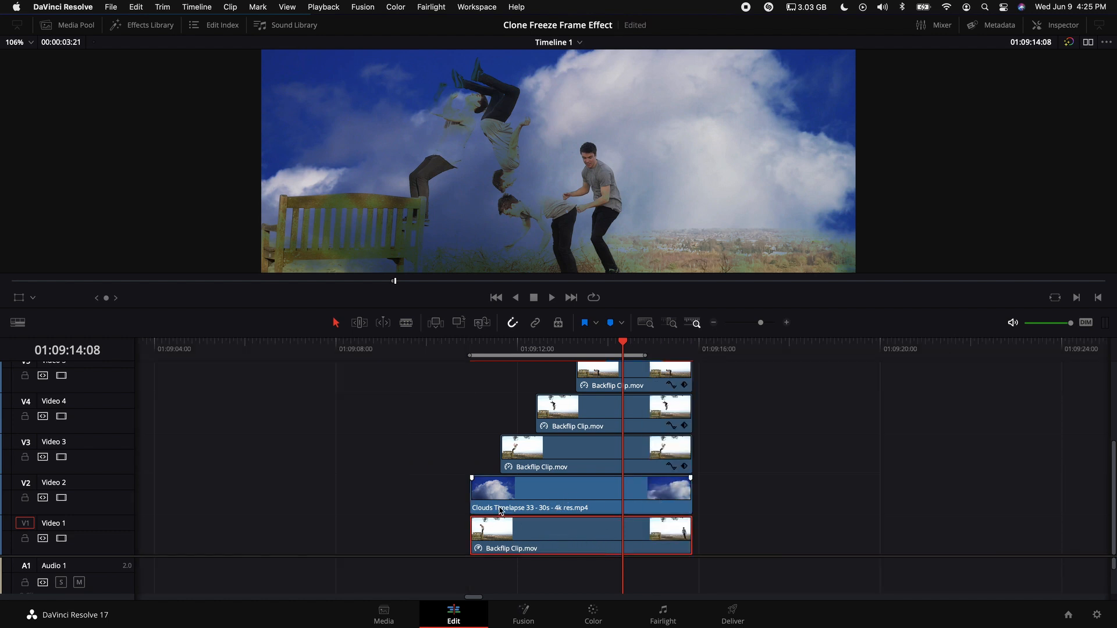
{"action": "left_click", "coordinate": [472, 348]}
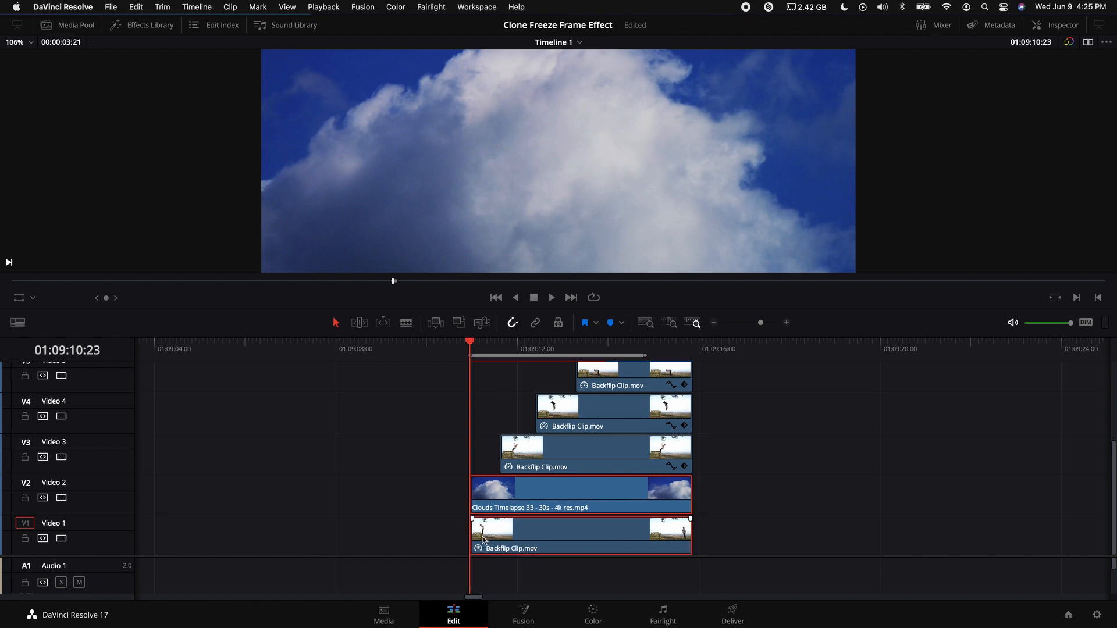
- Turn the selected clouds and backflip clips into a New Fusion Clip
{"action": "right_click", "coordinate": [483, 539]}
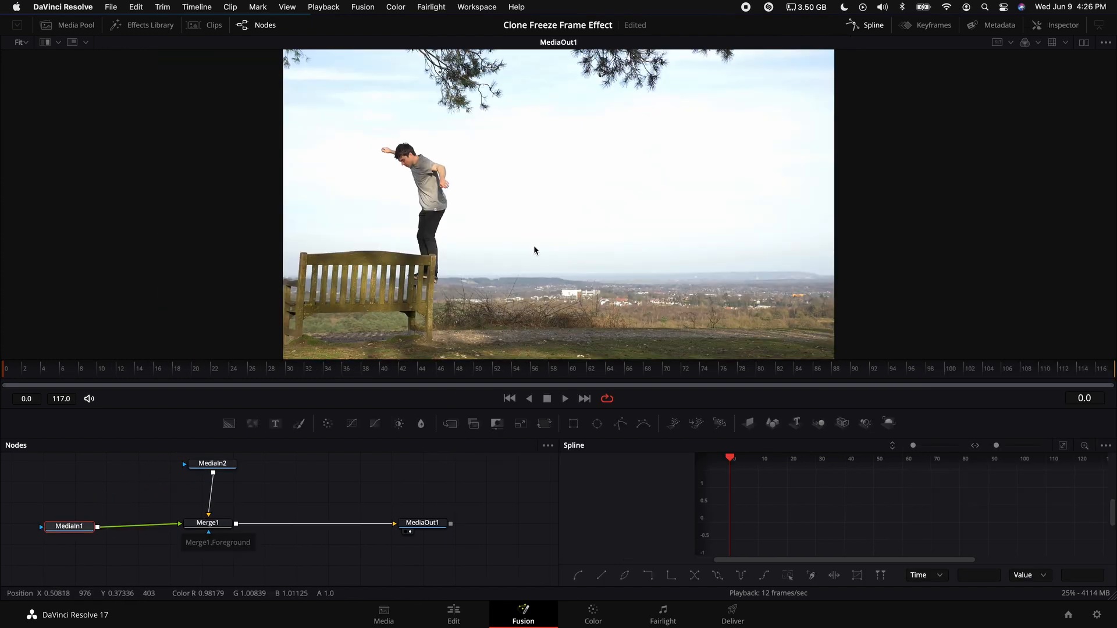
{"action": "mouse_move", "coordinate": [476, 200]}
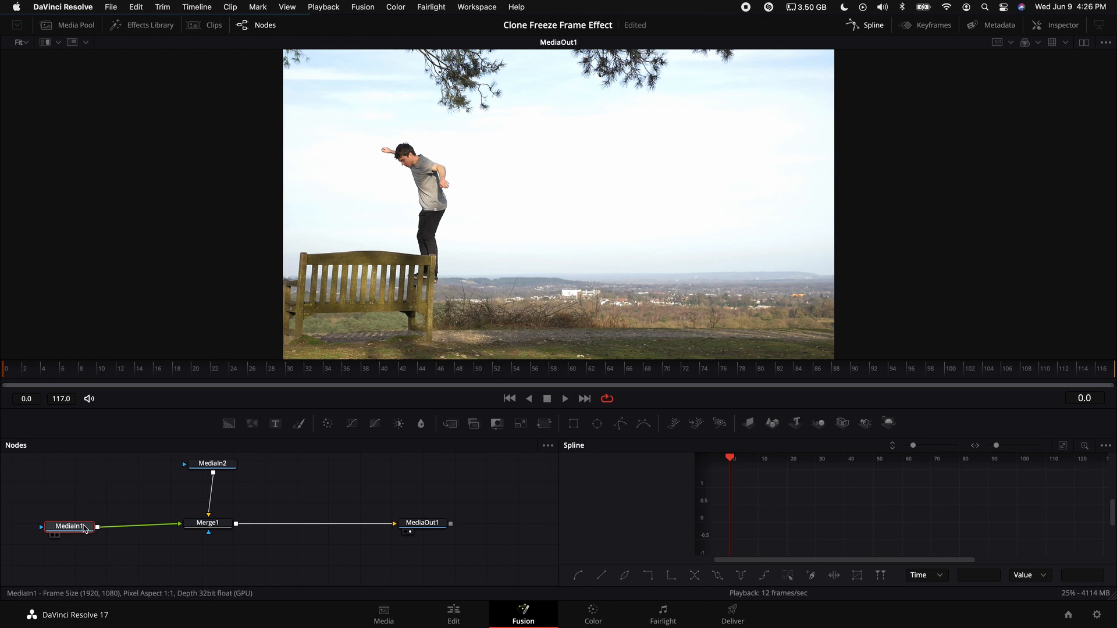
{"action": "mouse_move", "coordinate": [73, 531]}
{"action": "type", "text": "lu"}
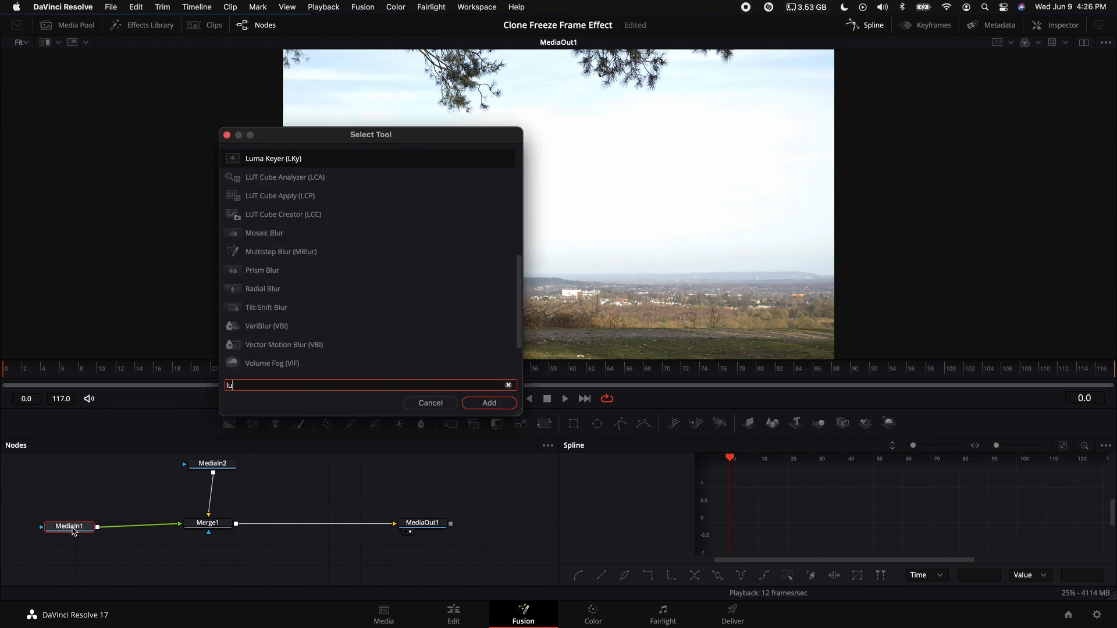
- Insert a Luma Keyer after MediaIn1 with Invert checked, Low 0.872, High 0.95, Blur 0.55
{"action": "left_click", "coordinate": [488, 402]}
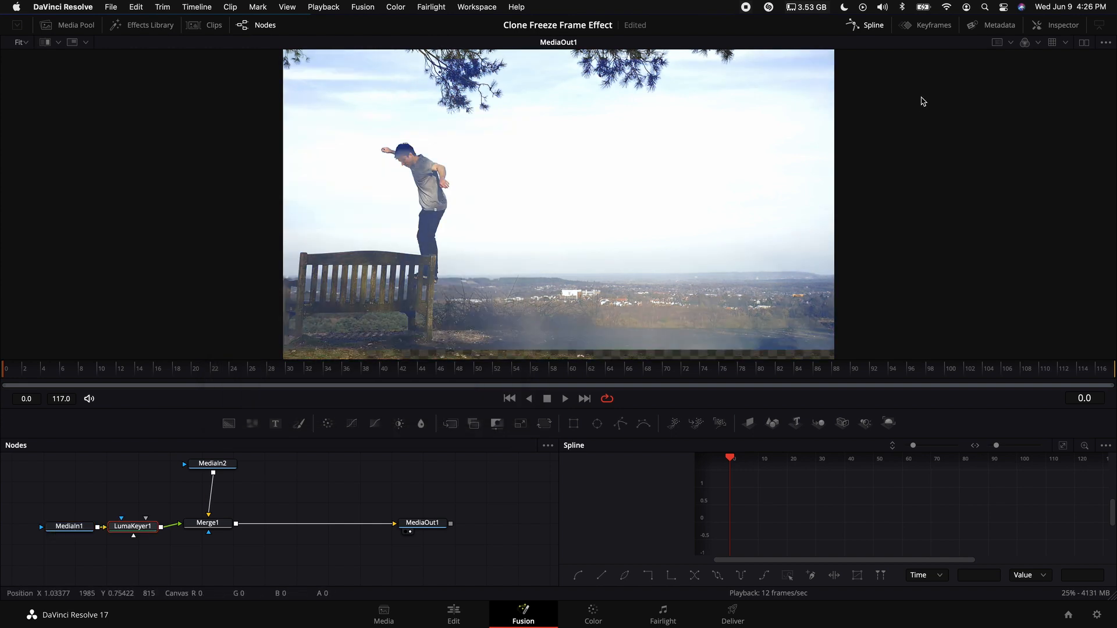
{"action": "left_click", "coordinate": [132, 526]}
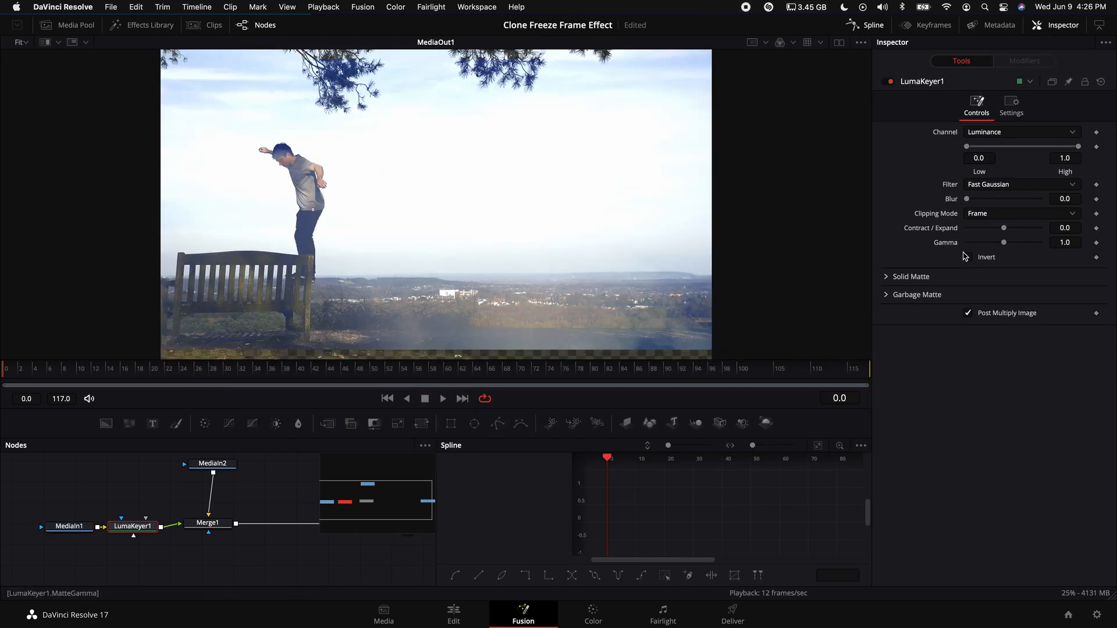
{"action": "left_click", "coordinate": [967, 257]}
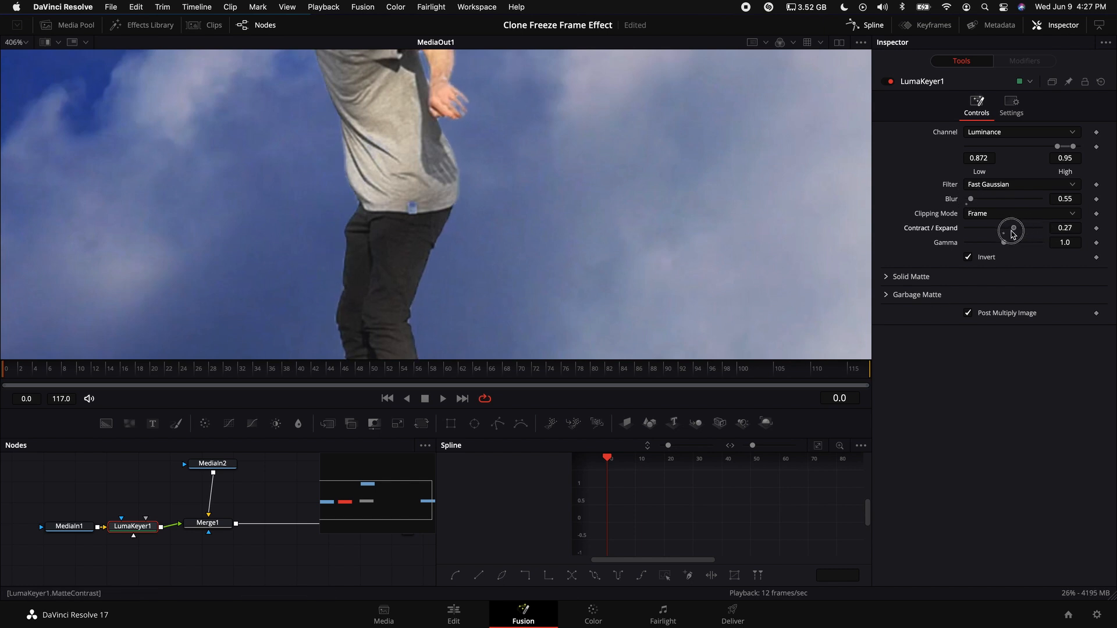
- Give the clouds a Transform at Size 1.13 and LumaKeyer1 Blend 0.48
{"action": "left_click", "coordinate": [49, 571]}
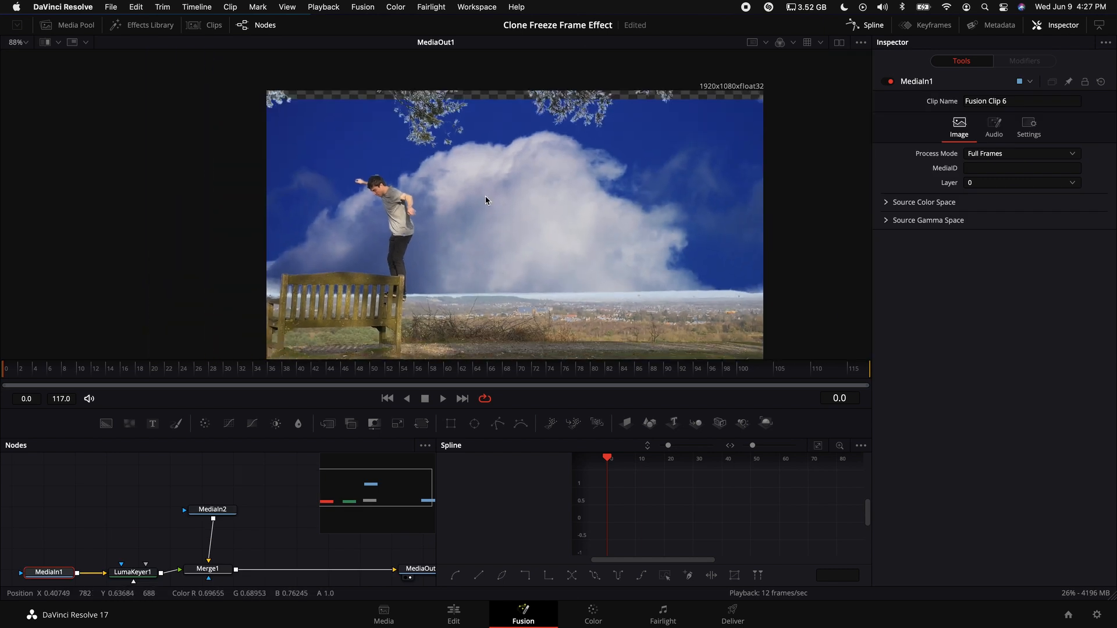
{"action": "left_click", "coordinate": [212, 510]}
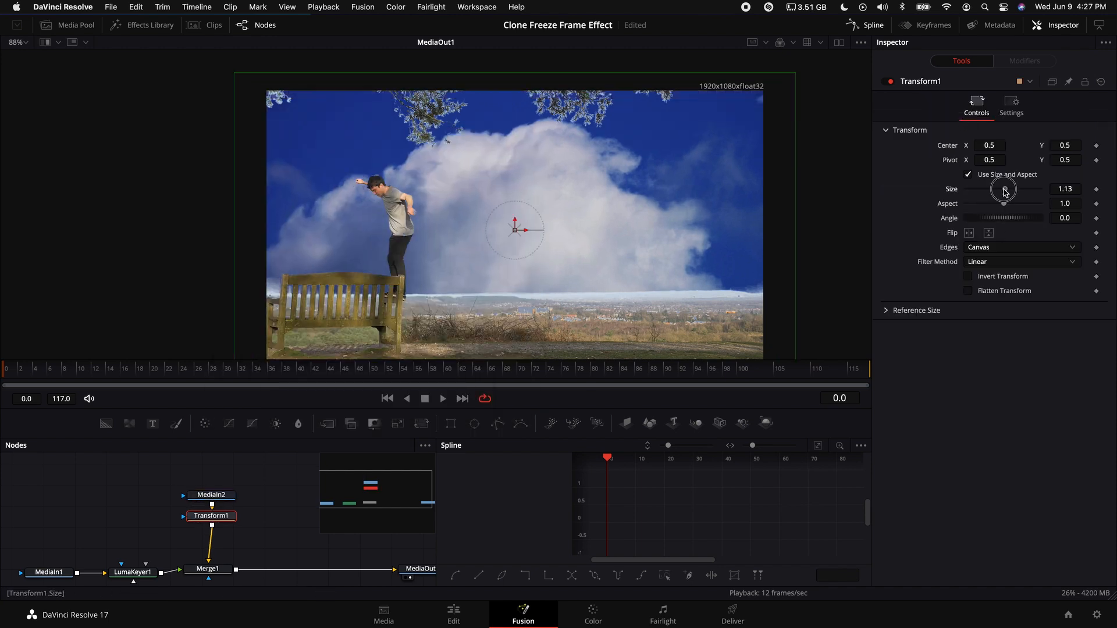
{"action": "left_click", "coordinate": [133, 544]}
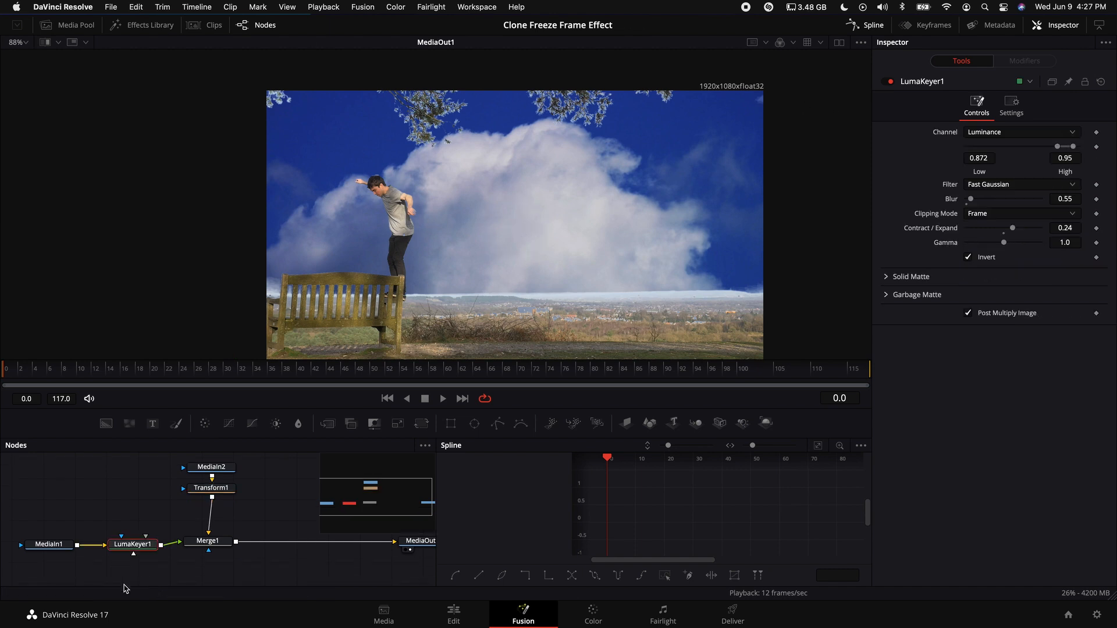
{"action": "left_click", "coordinate": [1011, 105]}
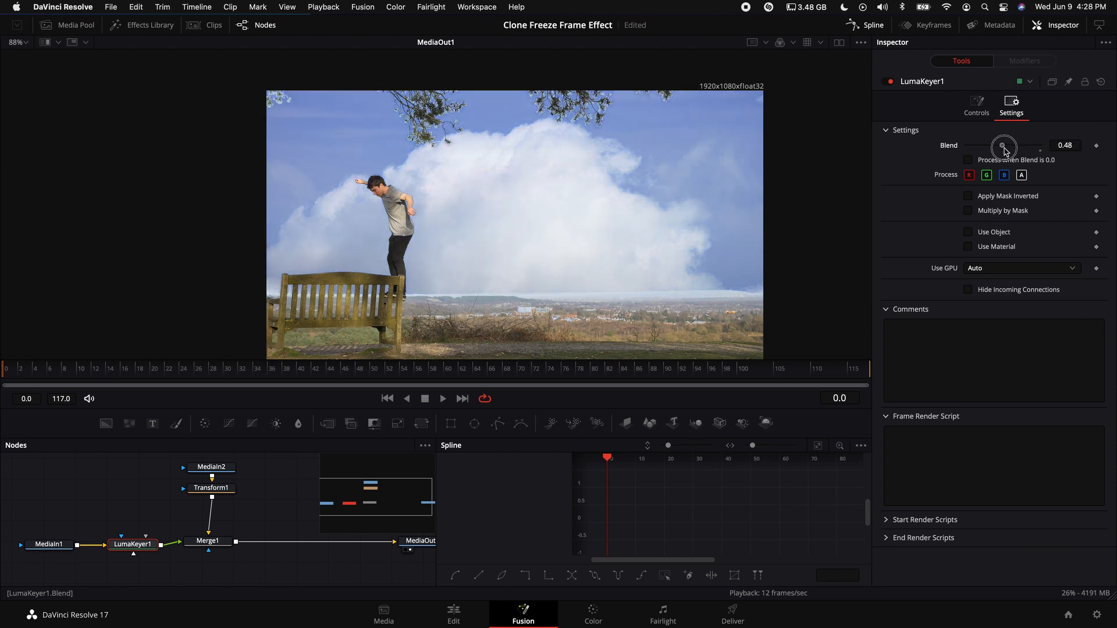
{"action": "left_click", "coordinate": [453, 615]}
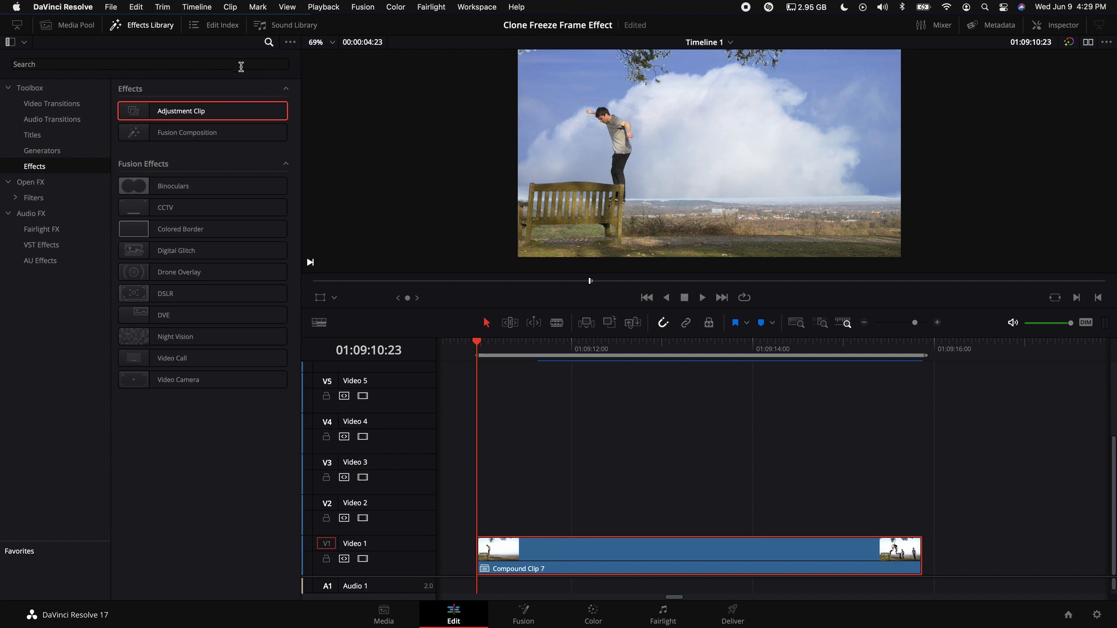
- Apply Camera Shake from a 'camera' search to Compound Clip 7 and lower its Motion and Speed Scale
{"action": "left_click", "coordinate": [143, 64]}
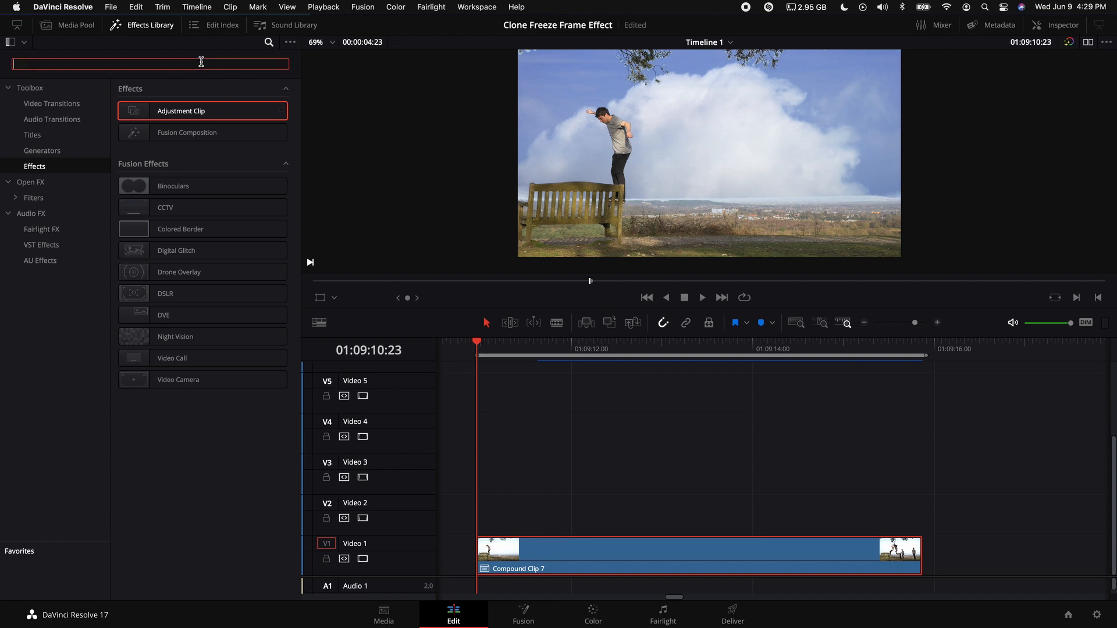
{"action": "type", "text": "camera"}
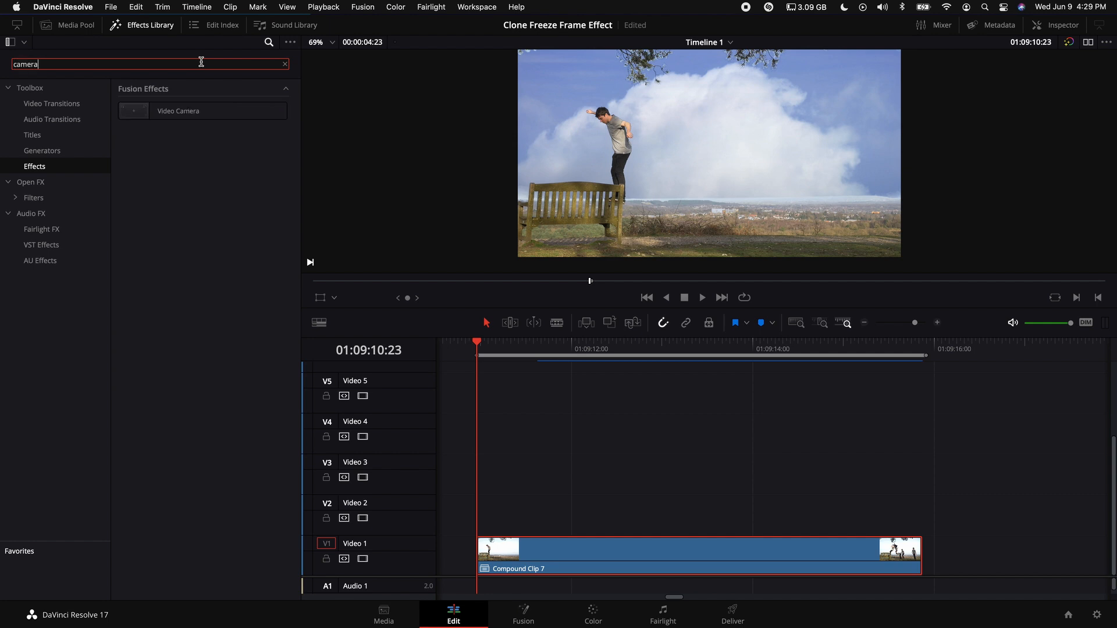
{"action": "left_click", "coordinate": [30, 181]}
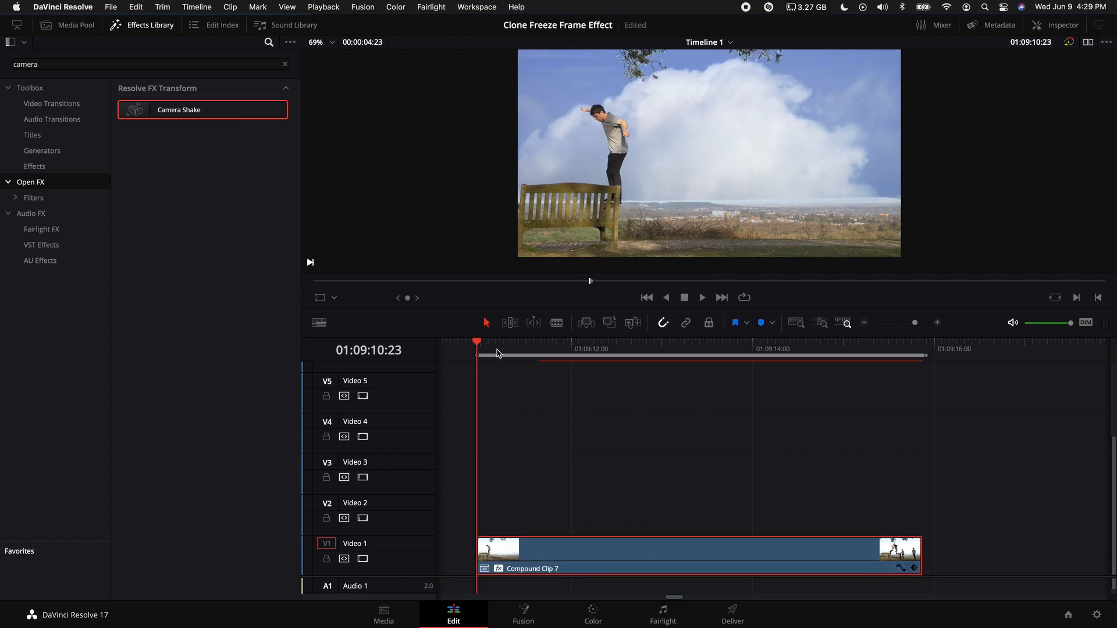
{"action": "left_click", "coordinate": [526, 348]}
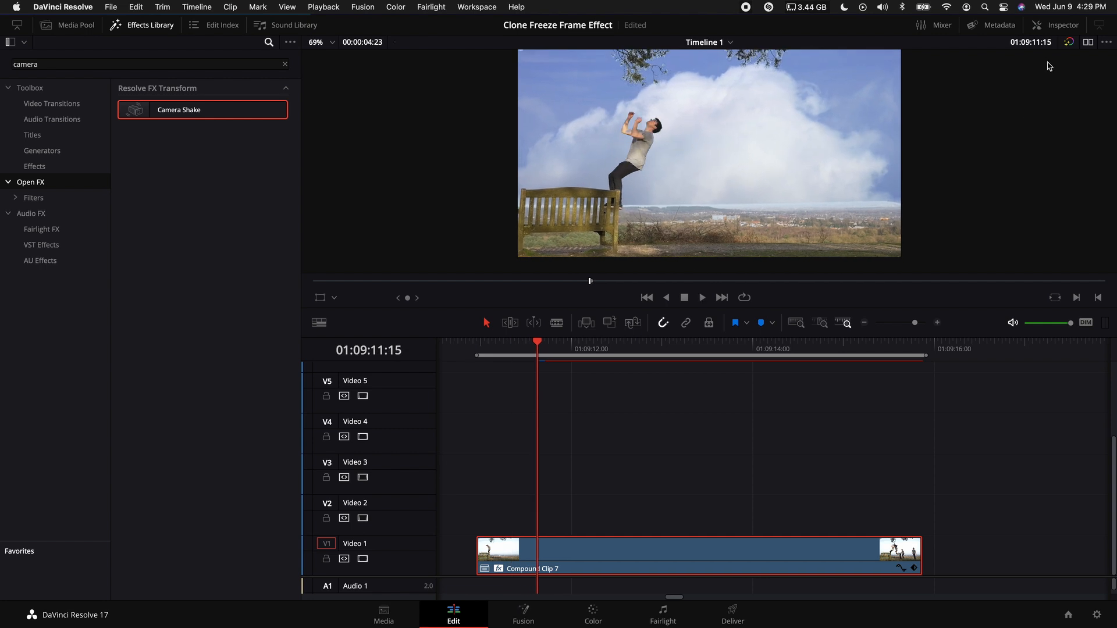
{"action": "left_click", "coordinate": [1060, 25]}
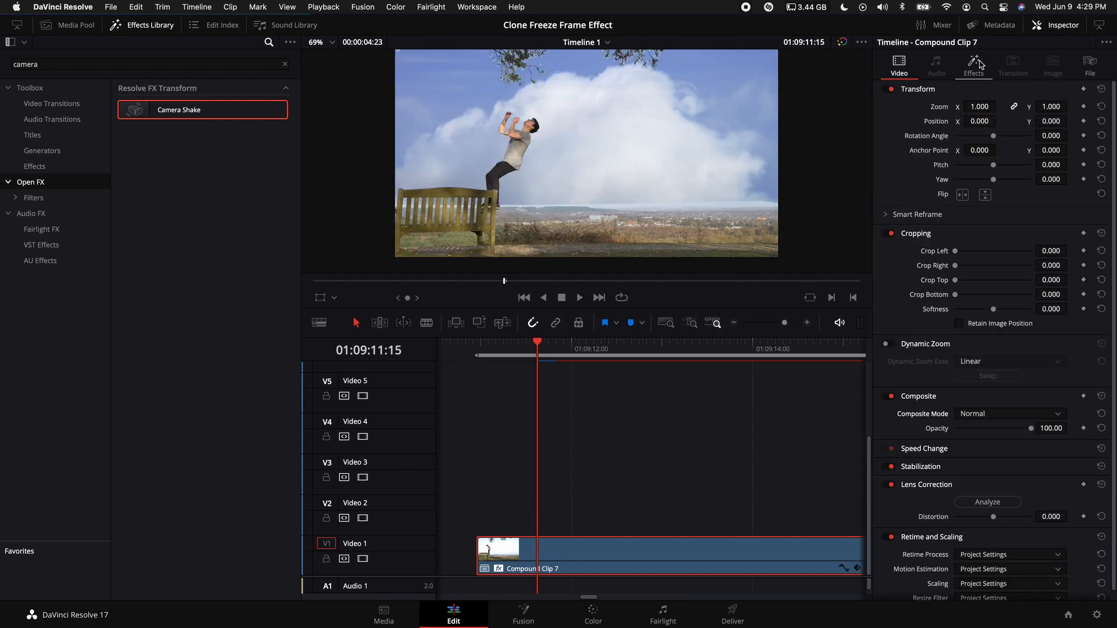
{"action": "left_click", "coordinate": [973, 64]}
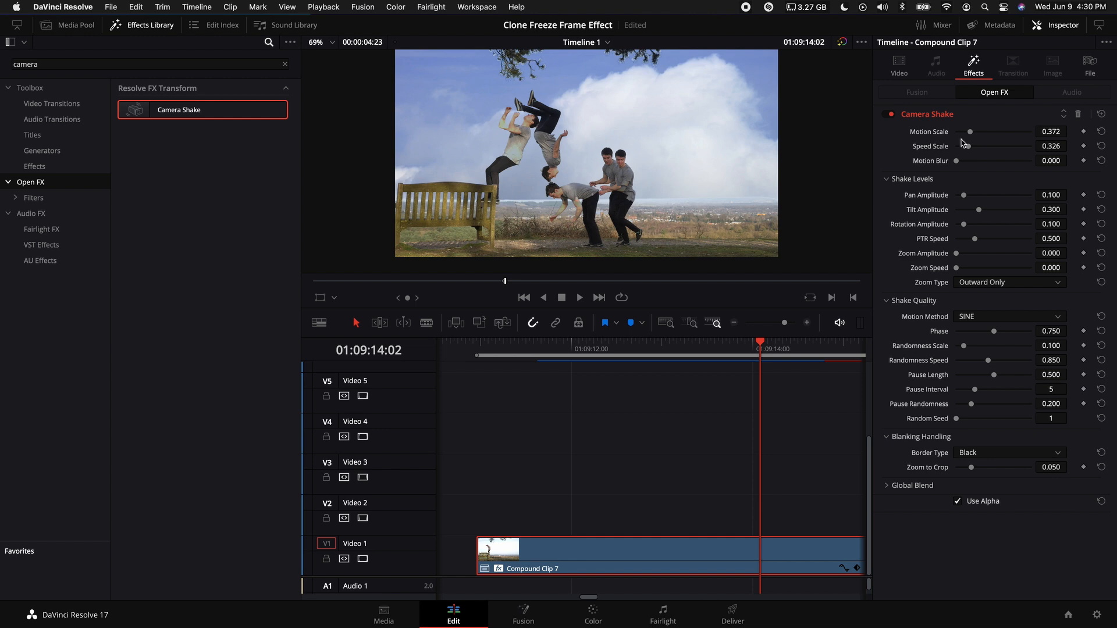
{"action": "left_click", "coordinate": [898, 64]}
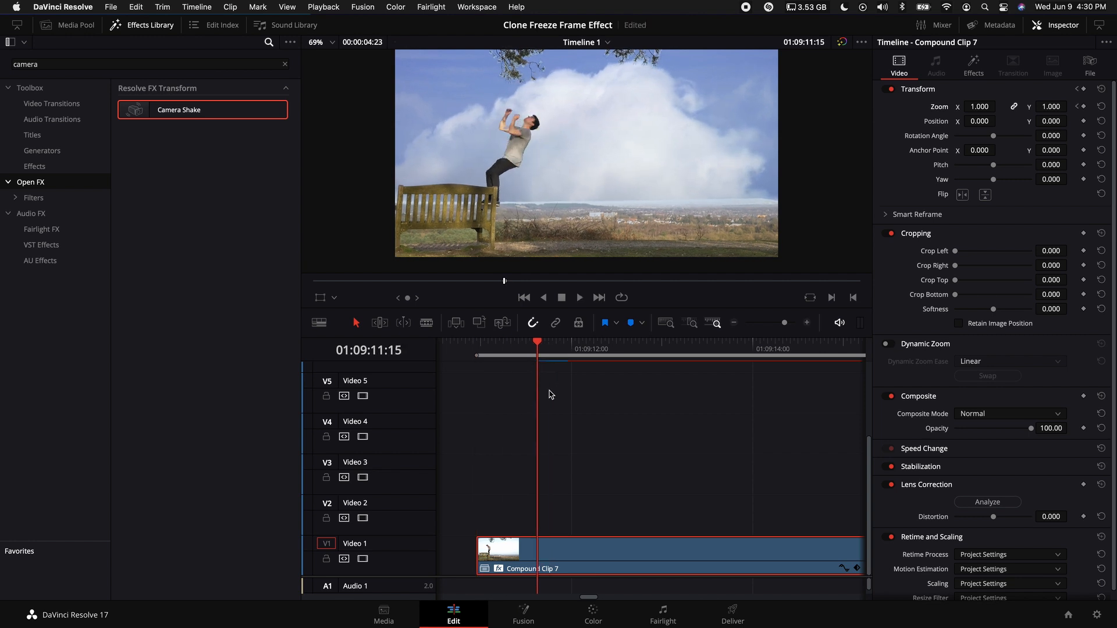
{"action": "mouse_move", "coordinate": [951, 157]}
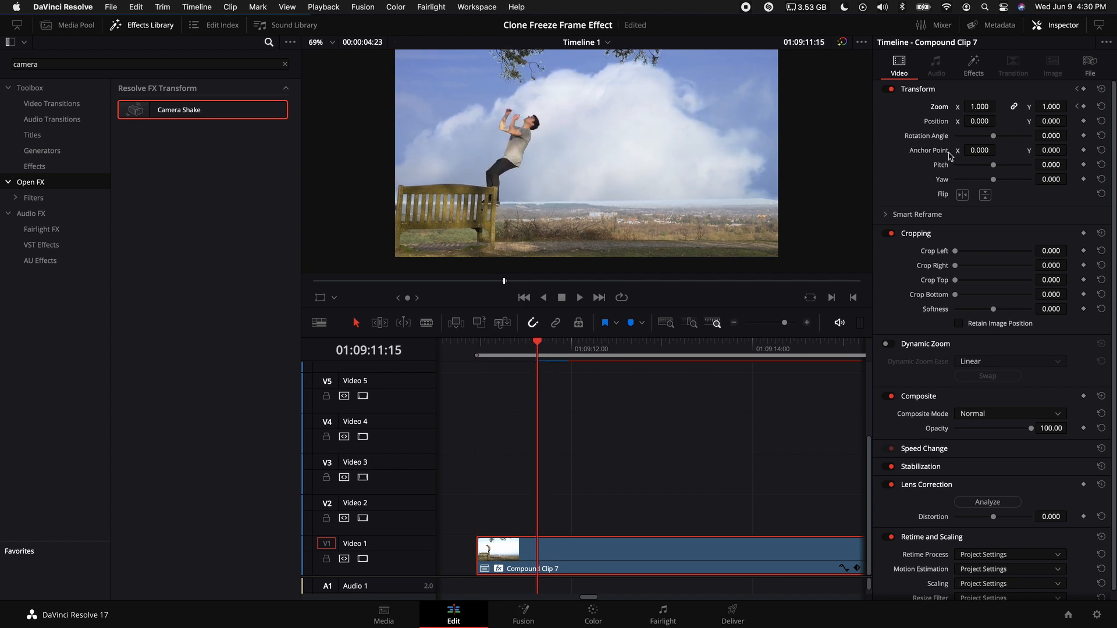
- Keyframe the compound clip's Zoom at 1.37, then 1.03 at a later frame
{"action": "left_click", "coordinate": [998, 106]}
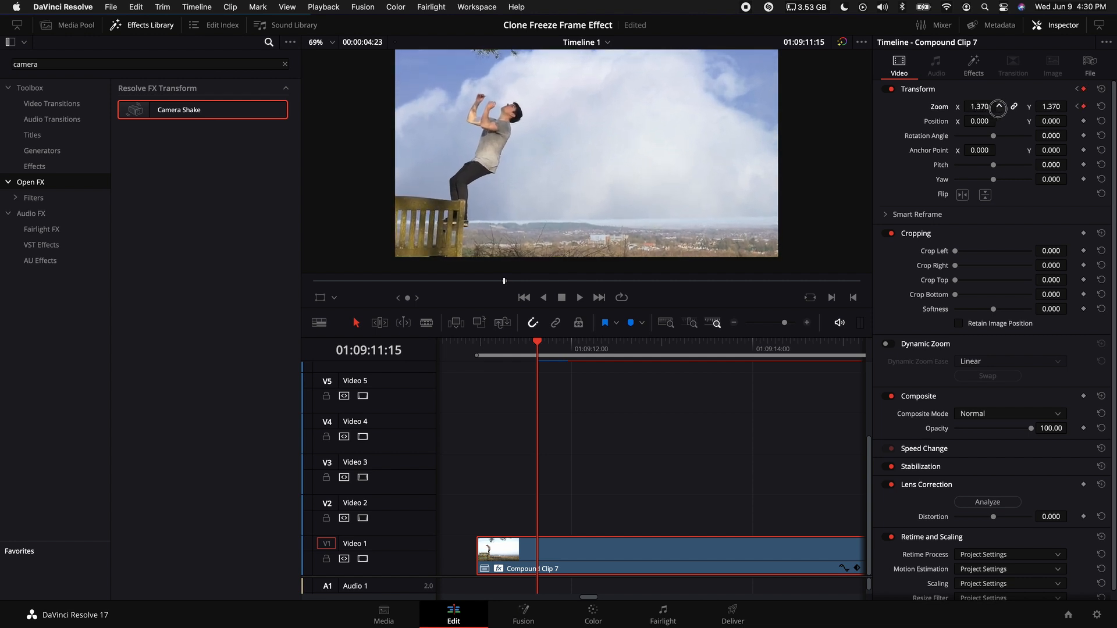
{"action": "left_click", "coordinate": [998, 107]}
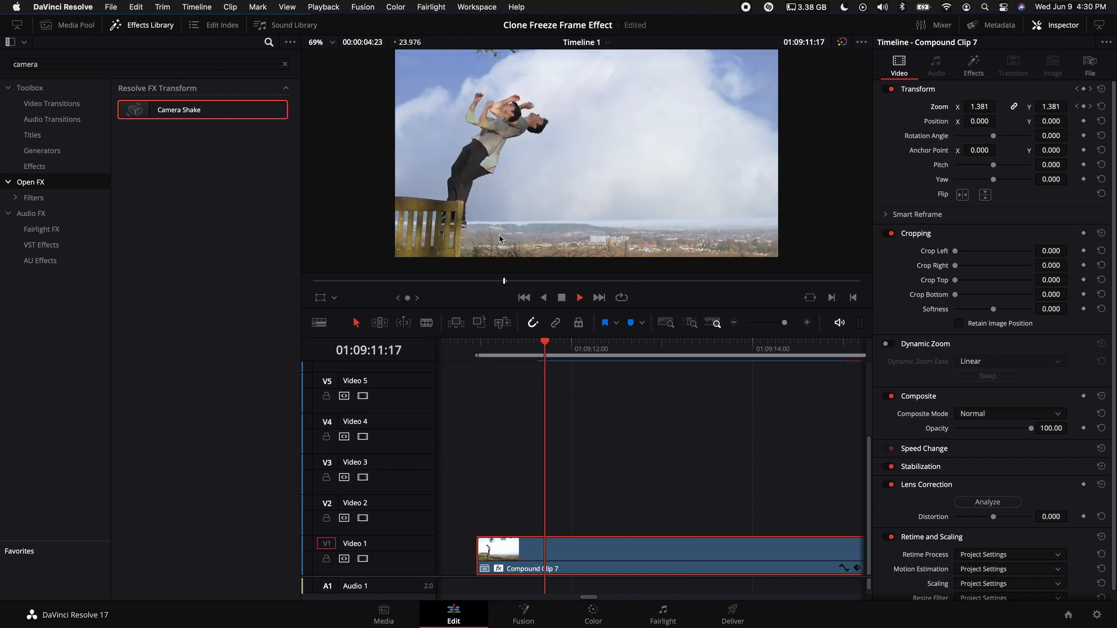
{"action": "left_click", "coordinate": [695, 348]}
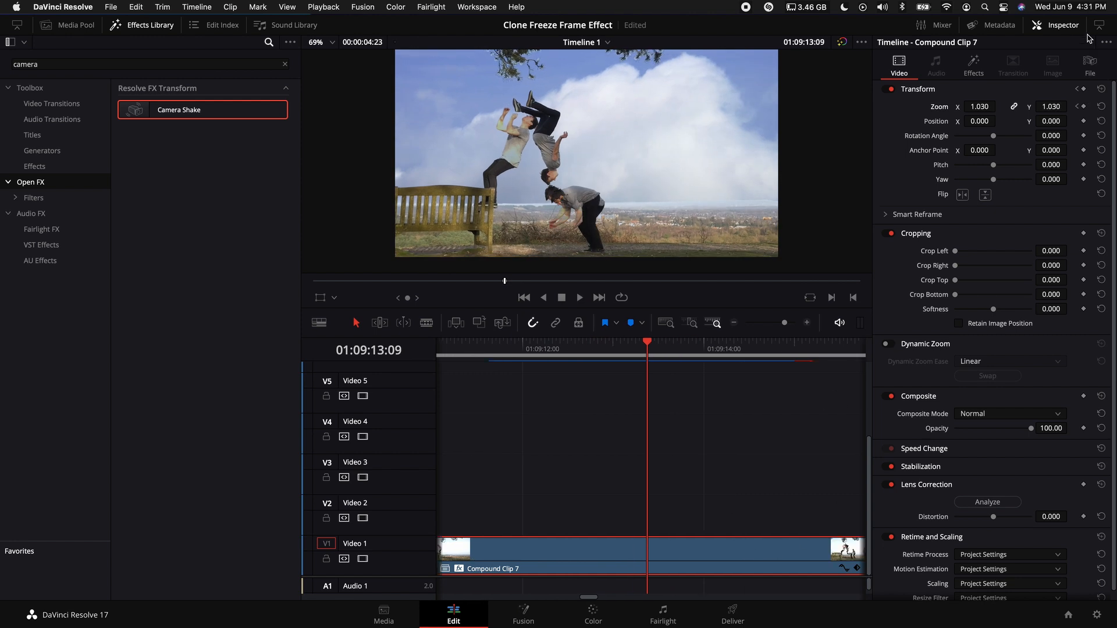
{"action": "left_click", "coordinate": [1060, 25]}
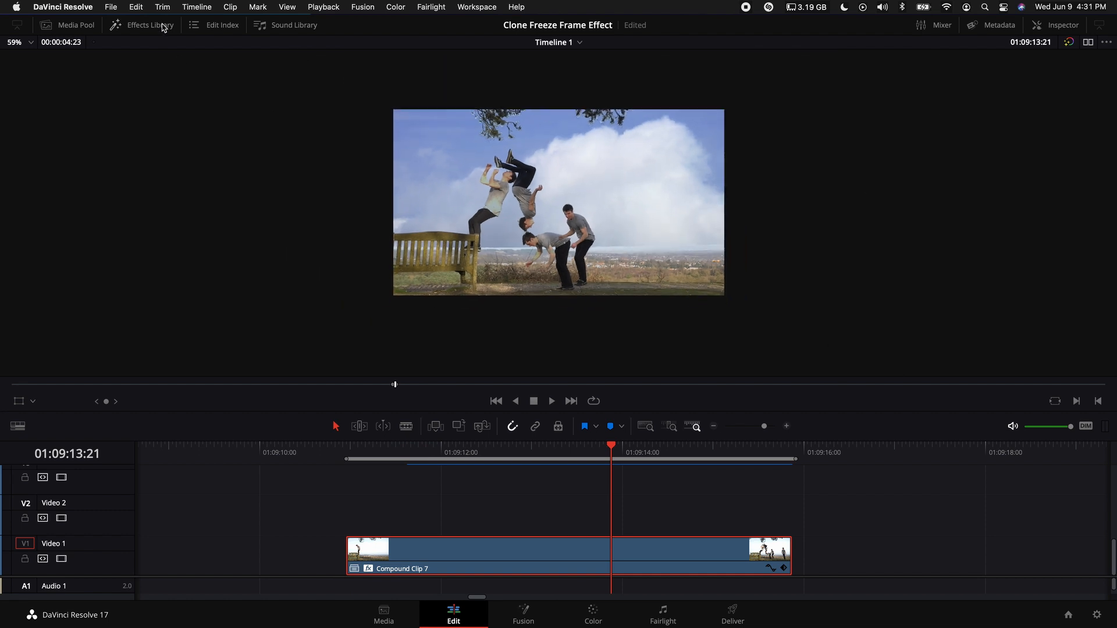
- Add an Adjustment Clip on V2 with Crop Top and Bottom at 135, then go to Color
{"action": "left_click", "coordinate": [149, 25]}
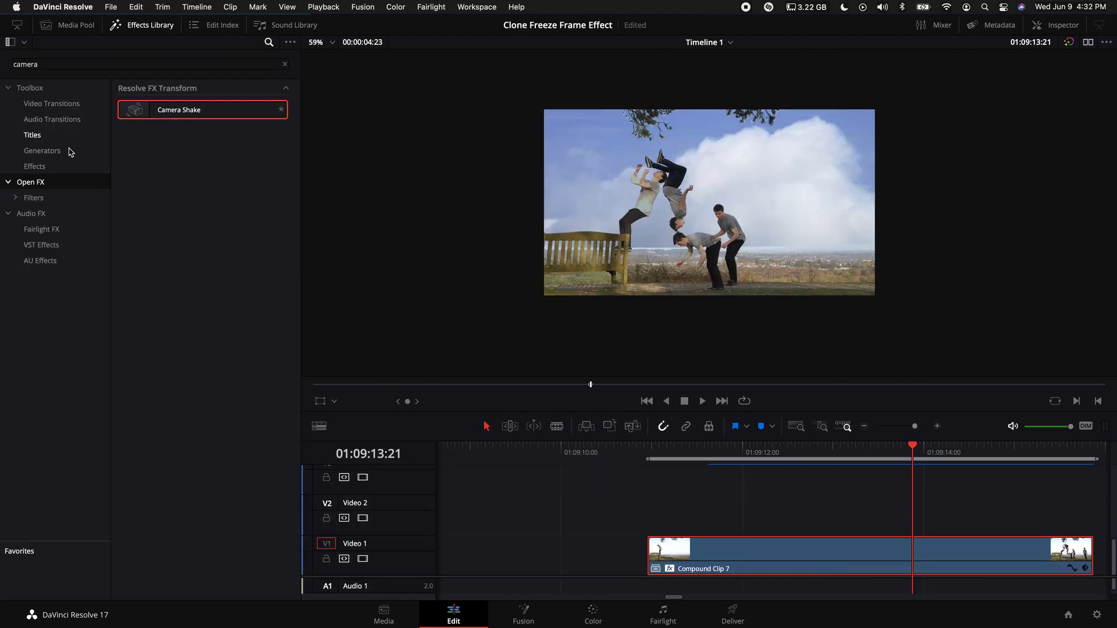
{"action": "left_click", "coordinate": [34, 165]}
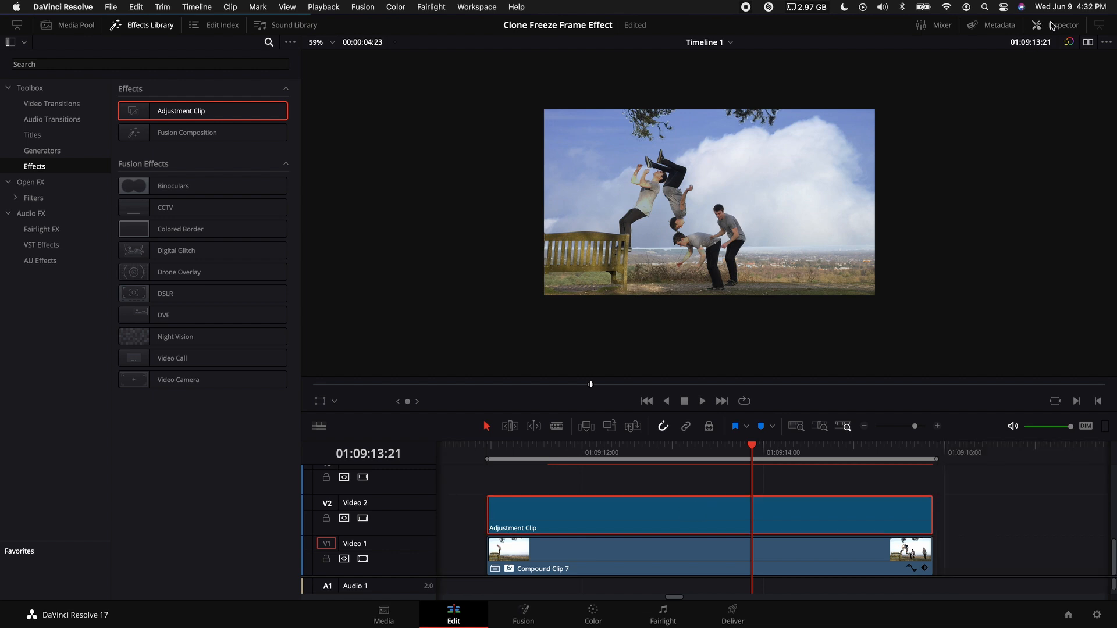
{"action": "left_click", "coordinate": [1060, 25]}
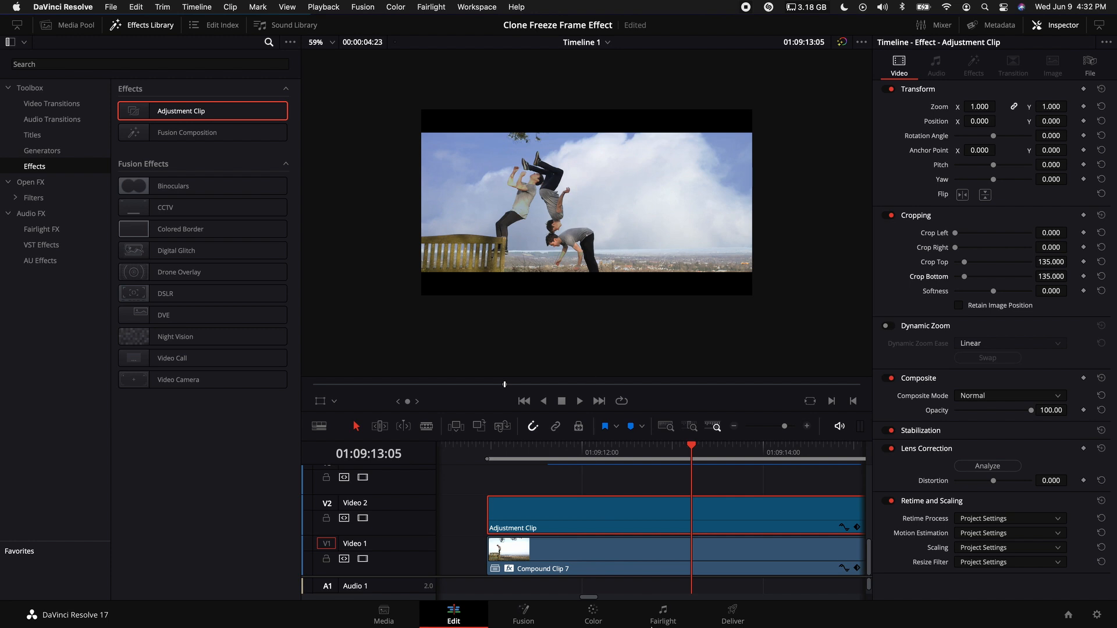
{"action": "left_click", "coordinate": [593, 614]}
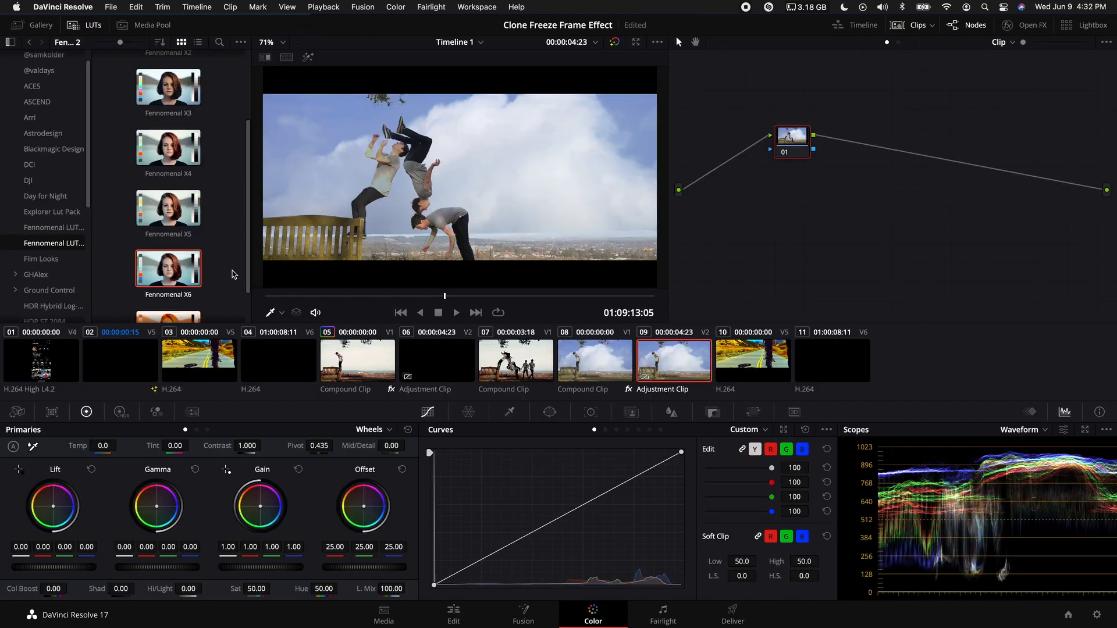